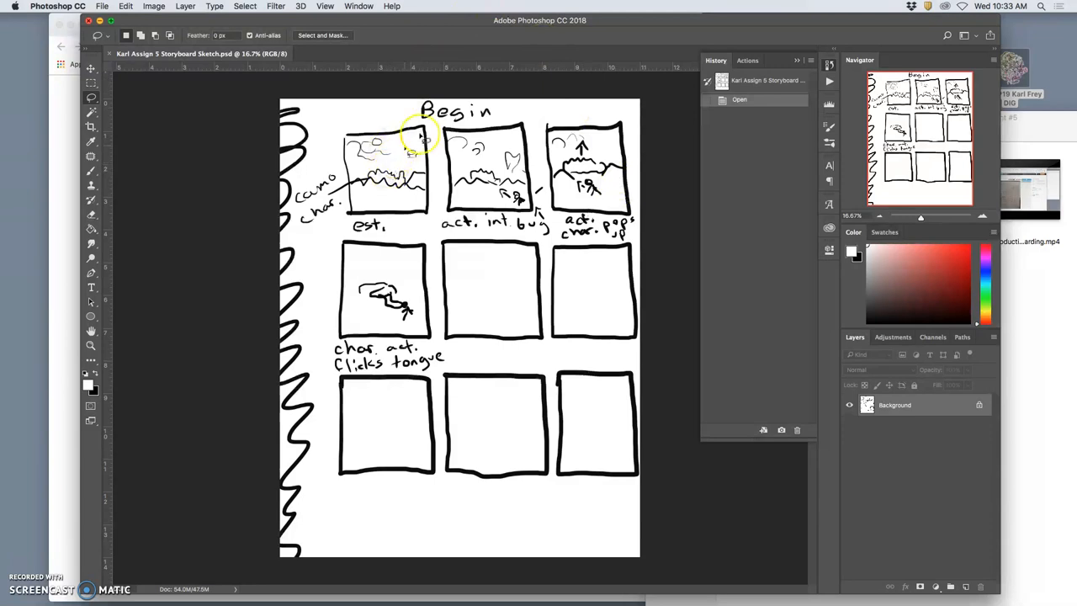
mouse_move(530, 303)
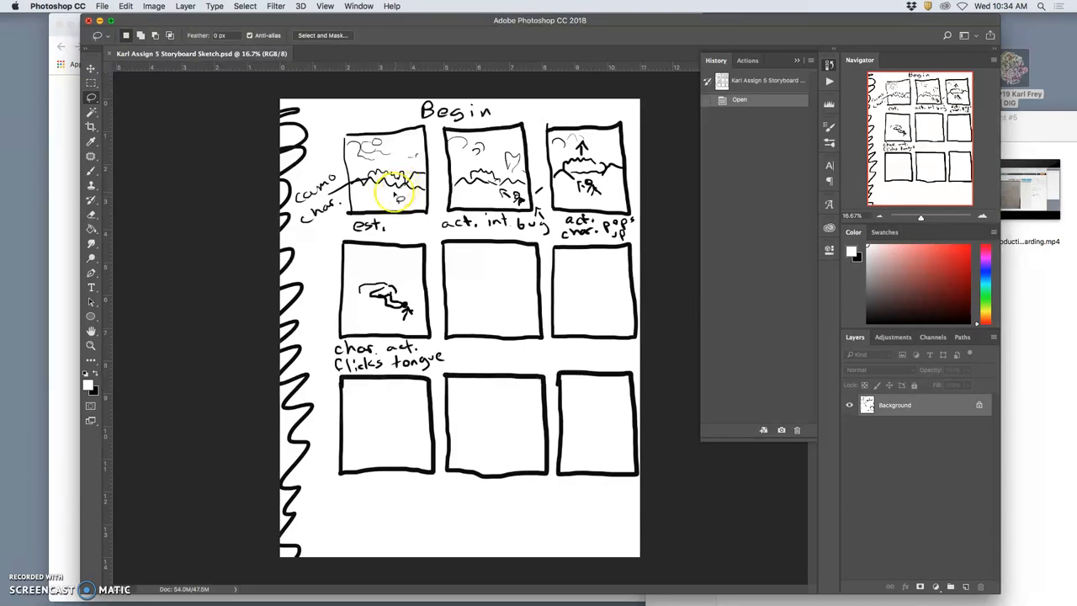
mouse_move(526, 223)
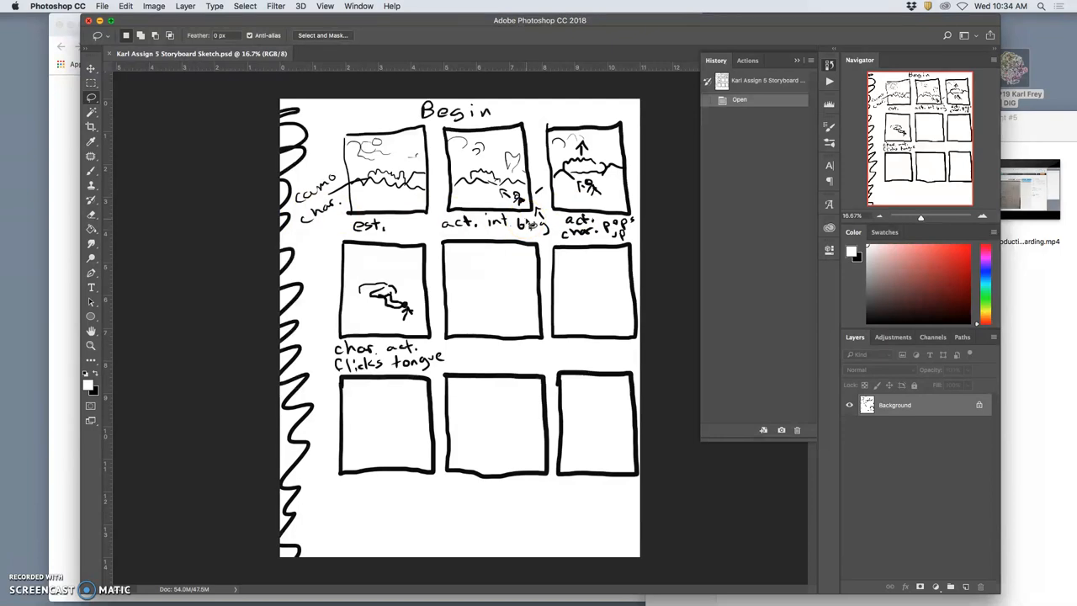
mouse_move(529, 223)
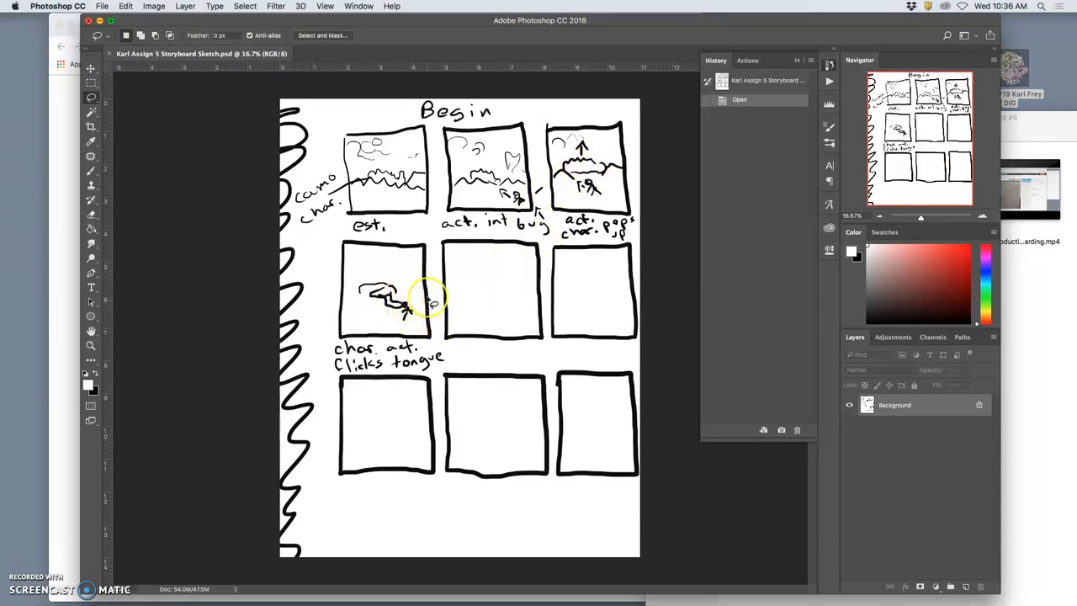
mouse_move(509, 305)
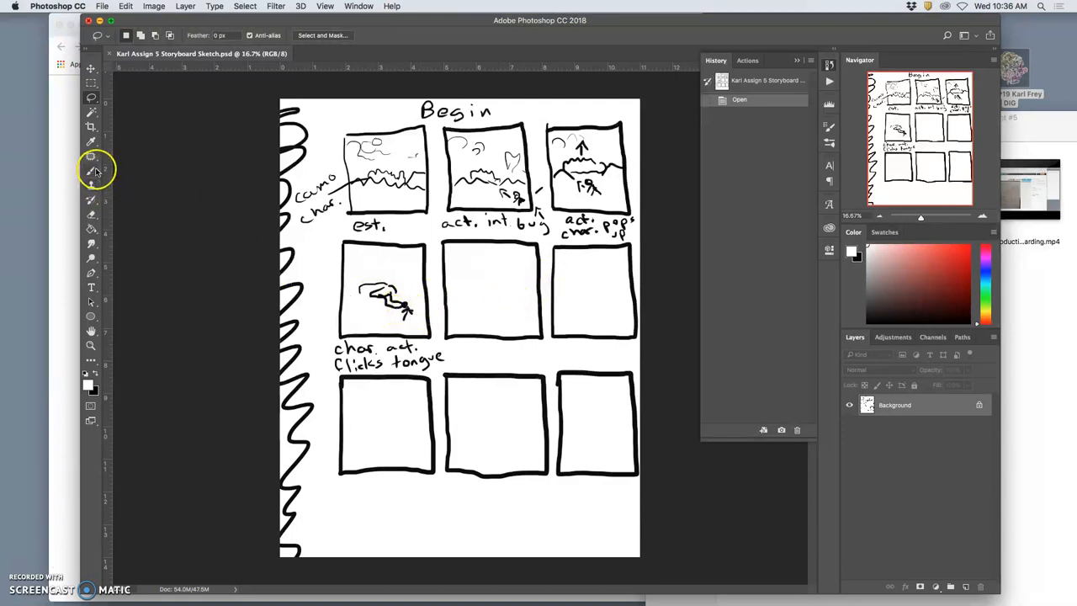
Step: Brush-sketch the creature and bug above wavy ground lines in the fifth storyboard frame
left_click(91, 170)
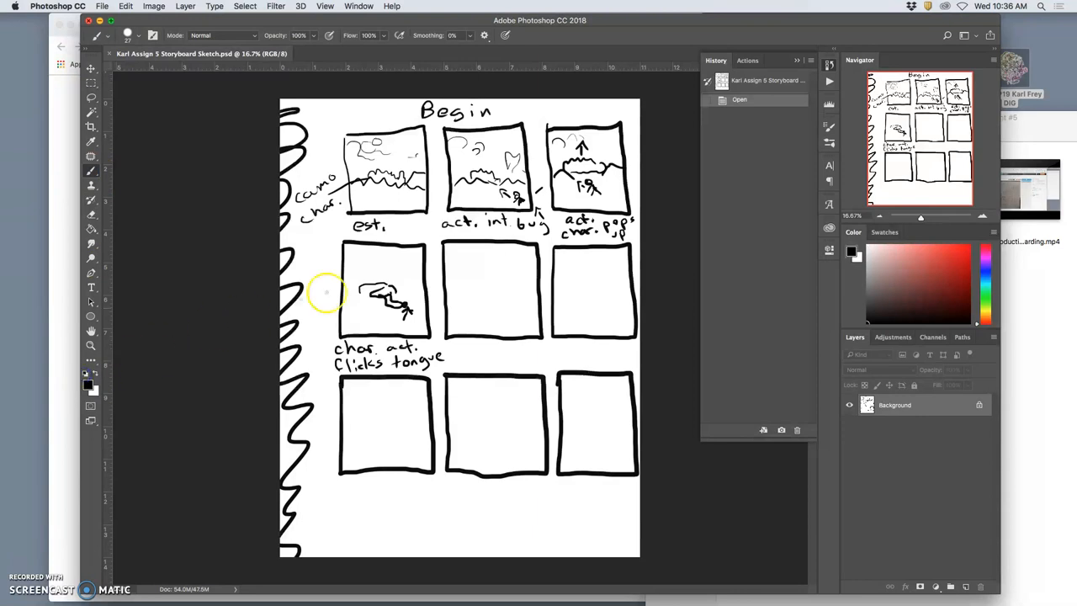
mouse_move(475, 292)
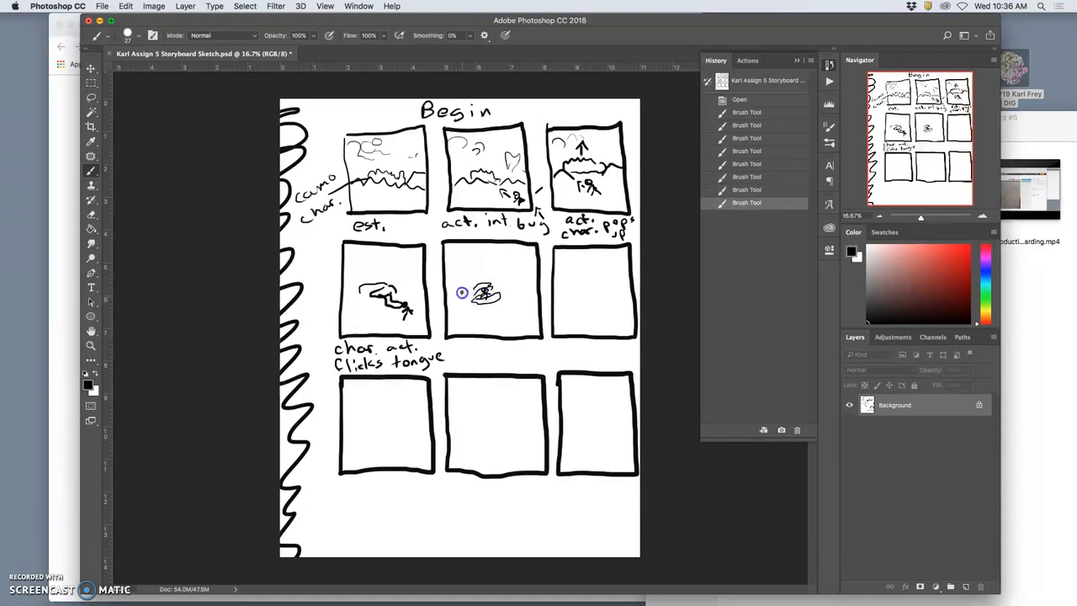
left_click_drag(463, 293, 488, 282)
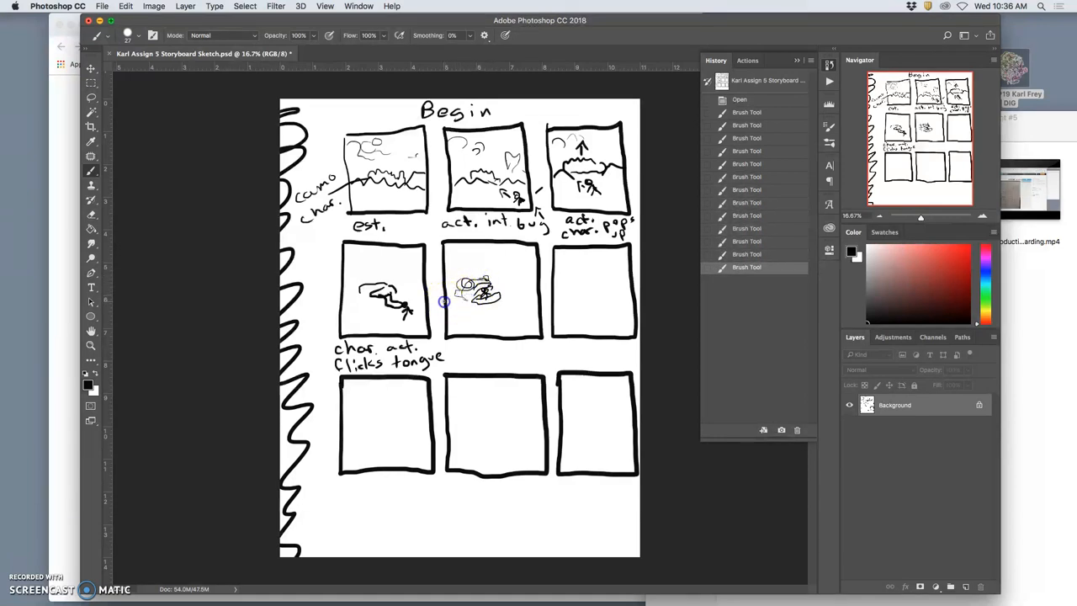
left_click_drag(454, 303, 505, 307)
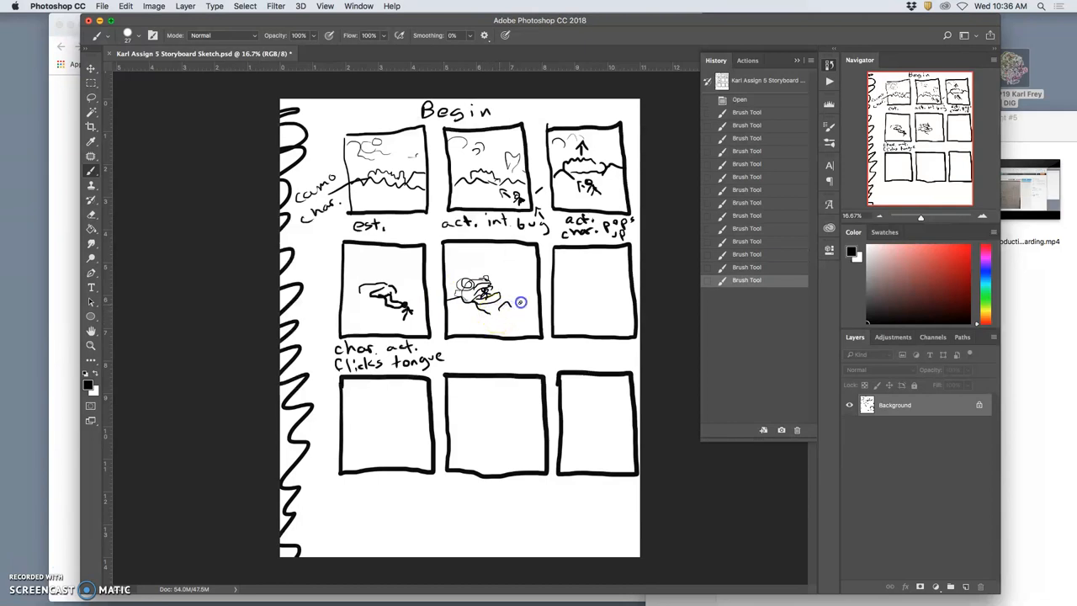
left_click_drag(519, 302, 503, 291)
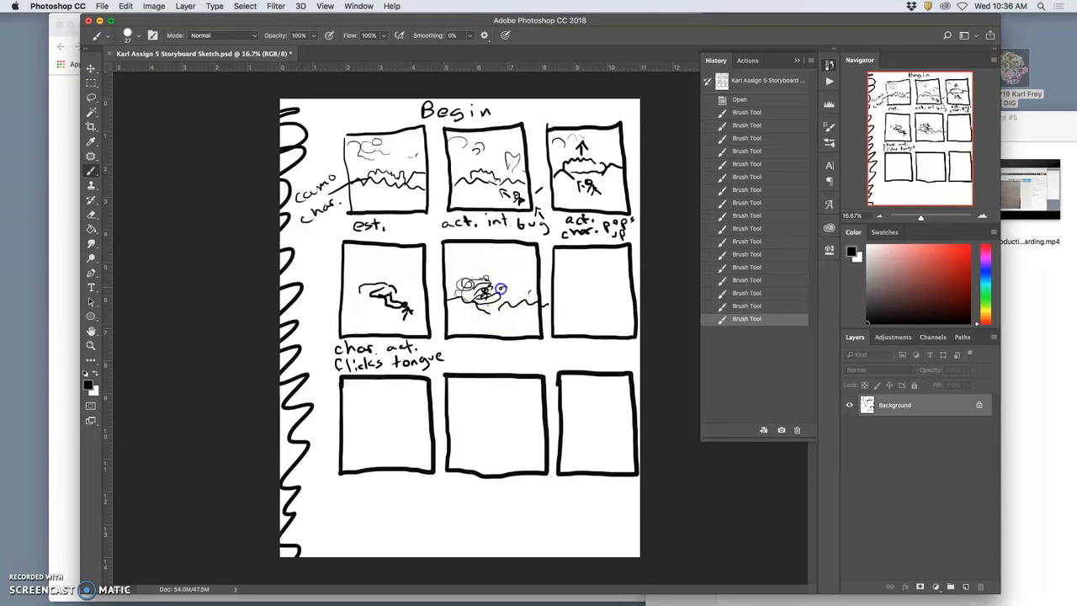
left_click_drag(488, 290, 454, 299)
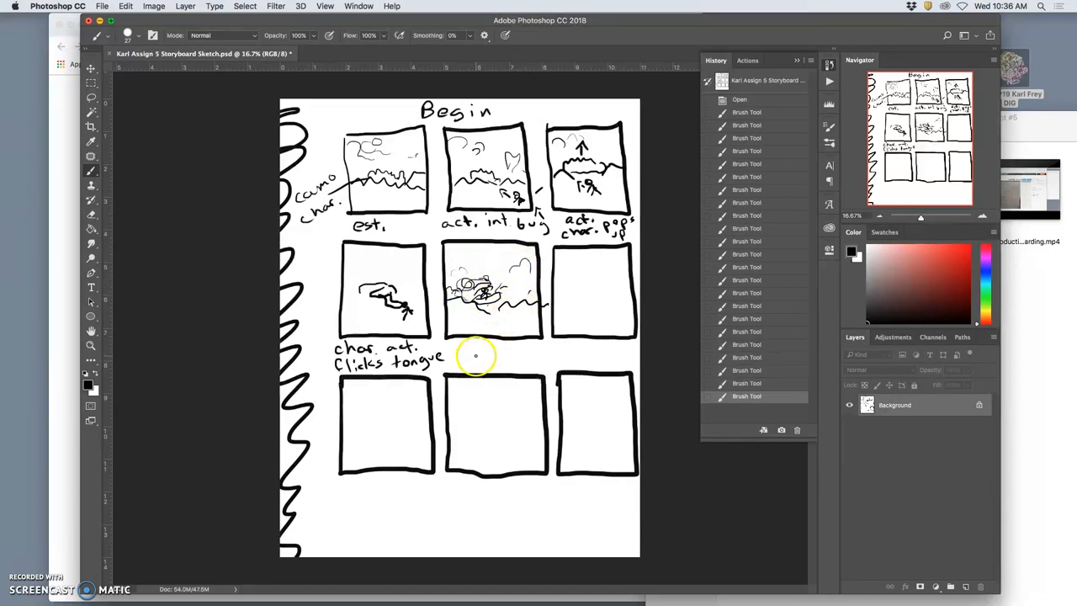
mouse_move(309, 338)
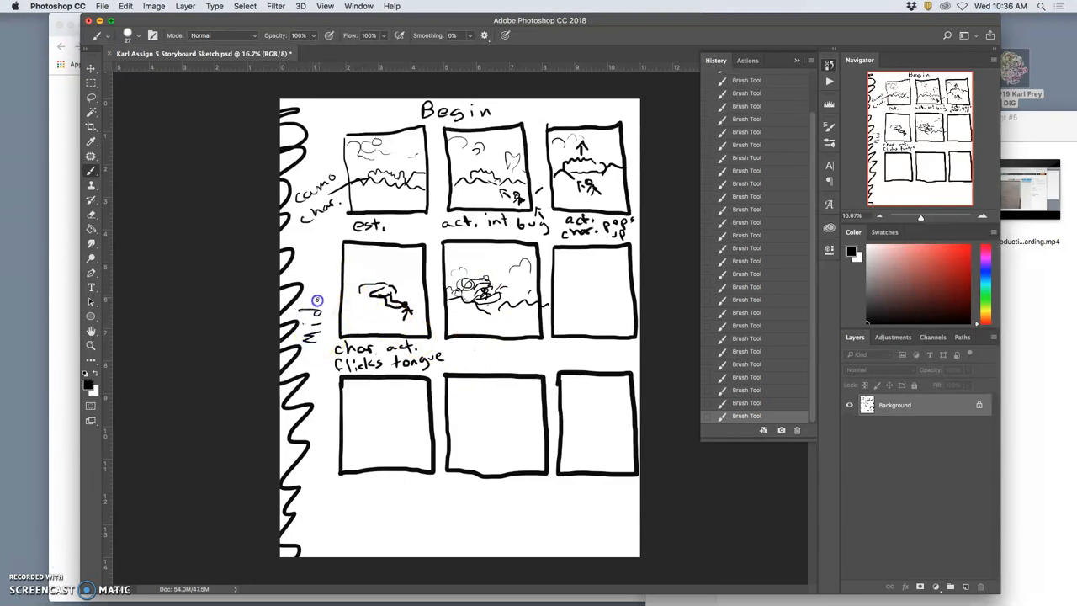
mouse_move(403, 252)
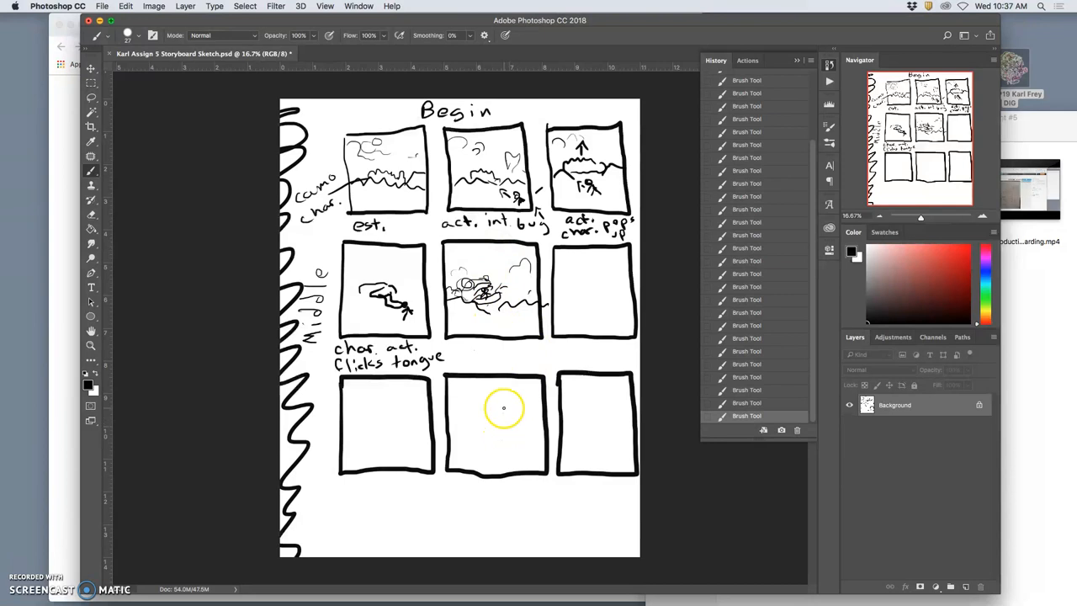
Step: Draw a ground line in the sixth frame and caption the fifth 'bug gets eaten'
left_click_drag(504, 408, 580, 301)
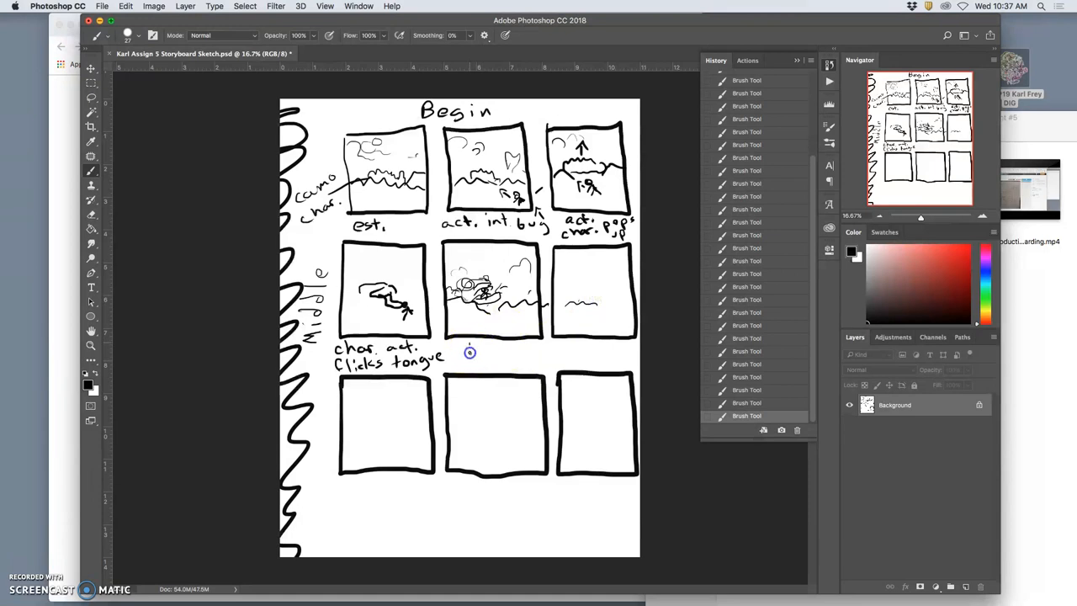
type("bug")
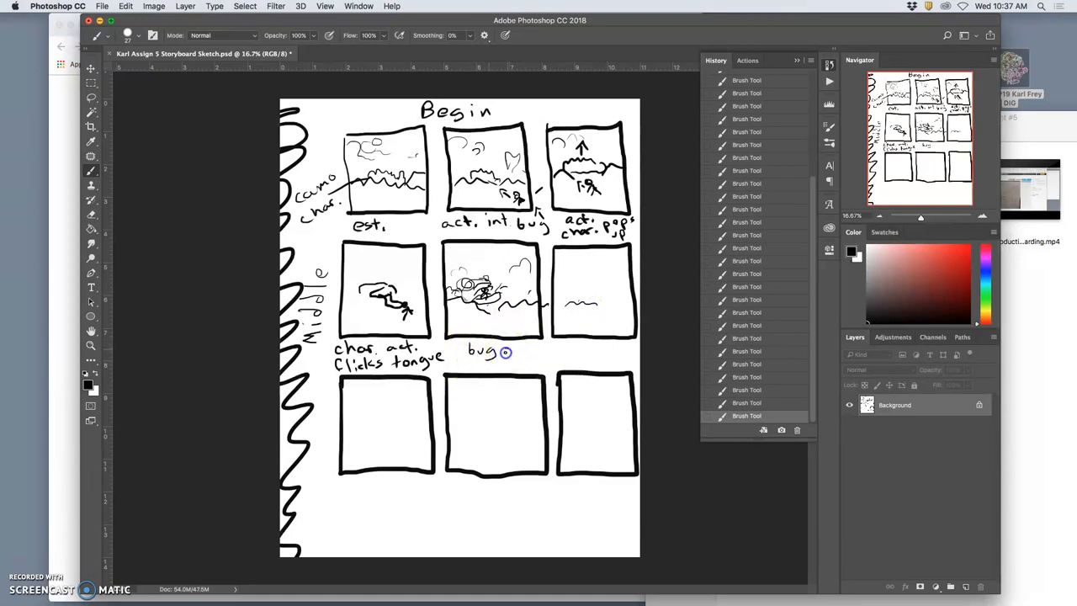
type("gets")
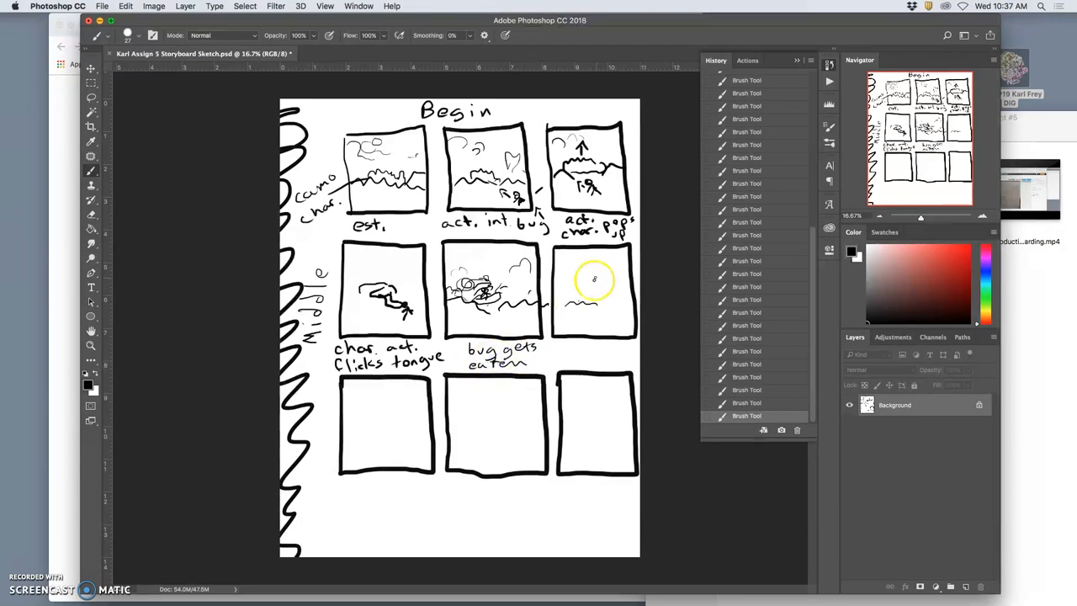
Step: Sketch the new character and upward arrow in the sixth frame, captioned 'new large char. 2 pops up'
left_click_drag(595, 280, 585, 290)
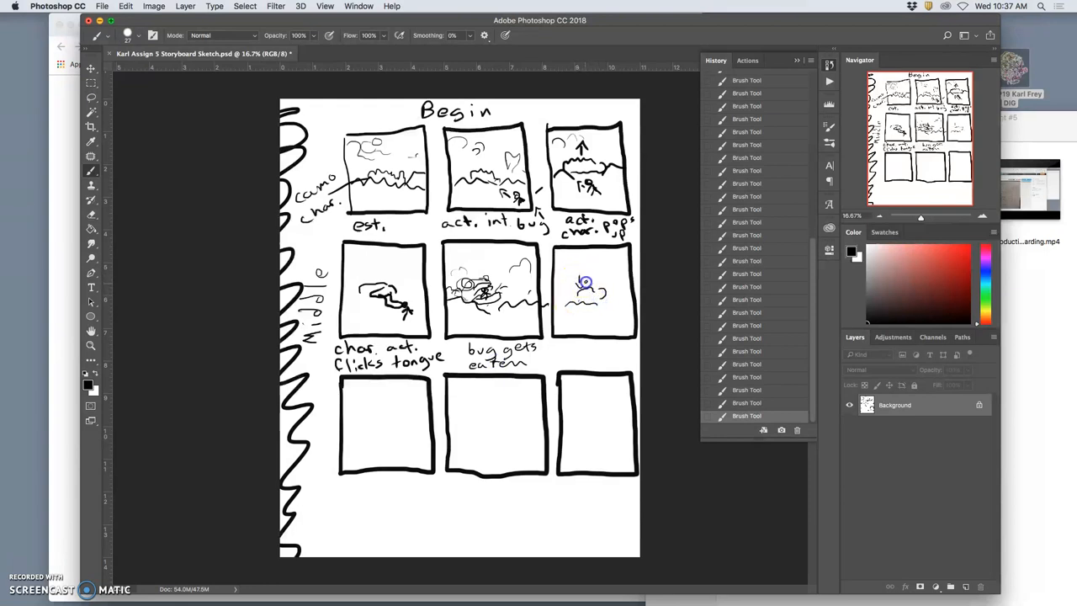
left_click_drag(586, 283, 562, 303)
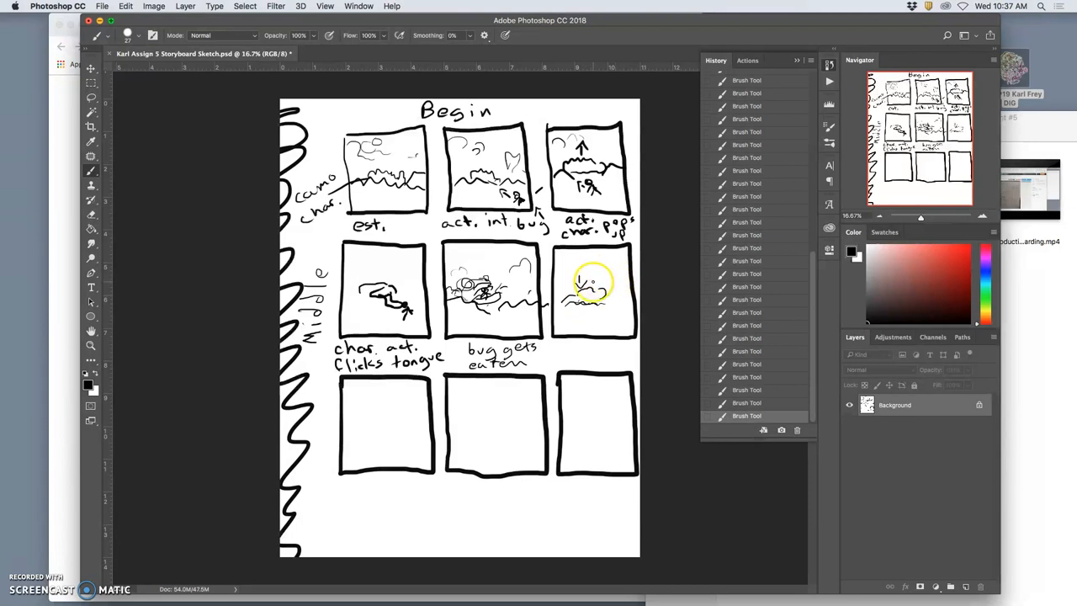
left_click_drag(589, 286, 614, 278)
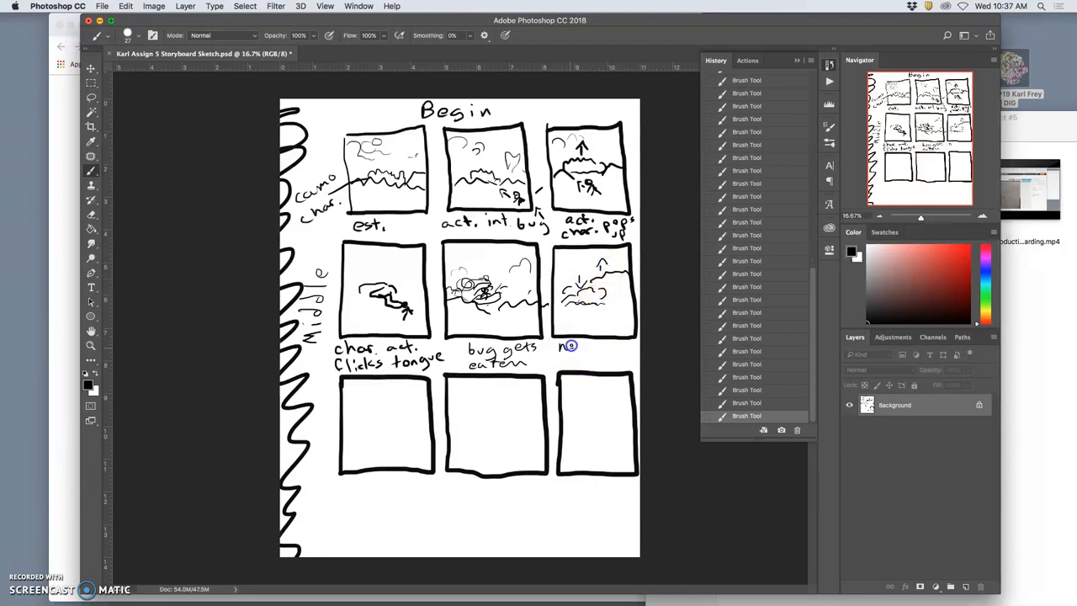
left_click_drag(570, 345, 624, 345)
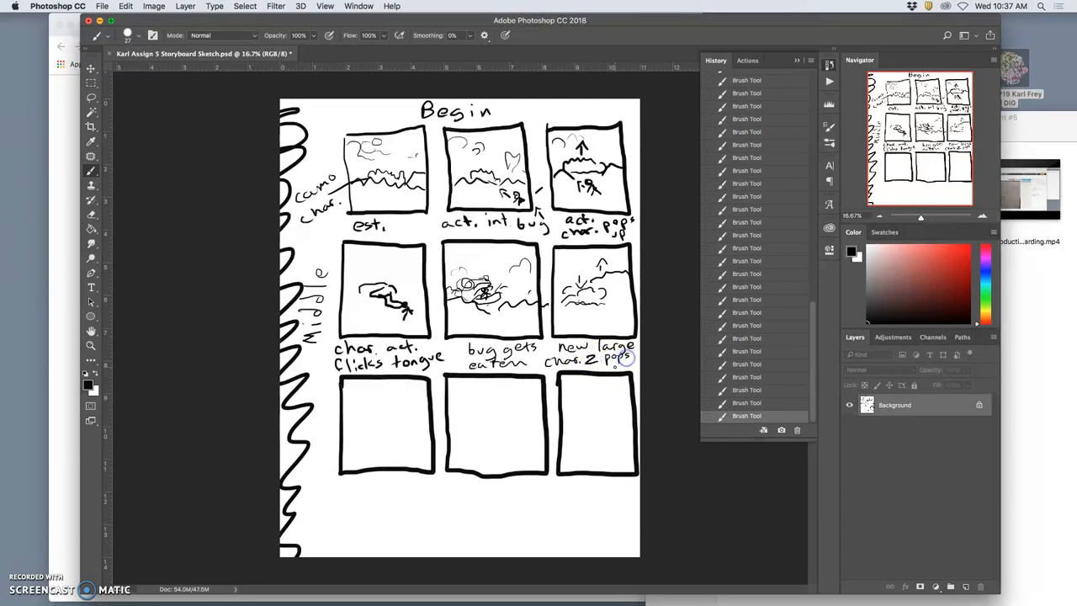
mouse_move(387, 421)
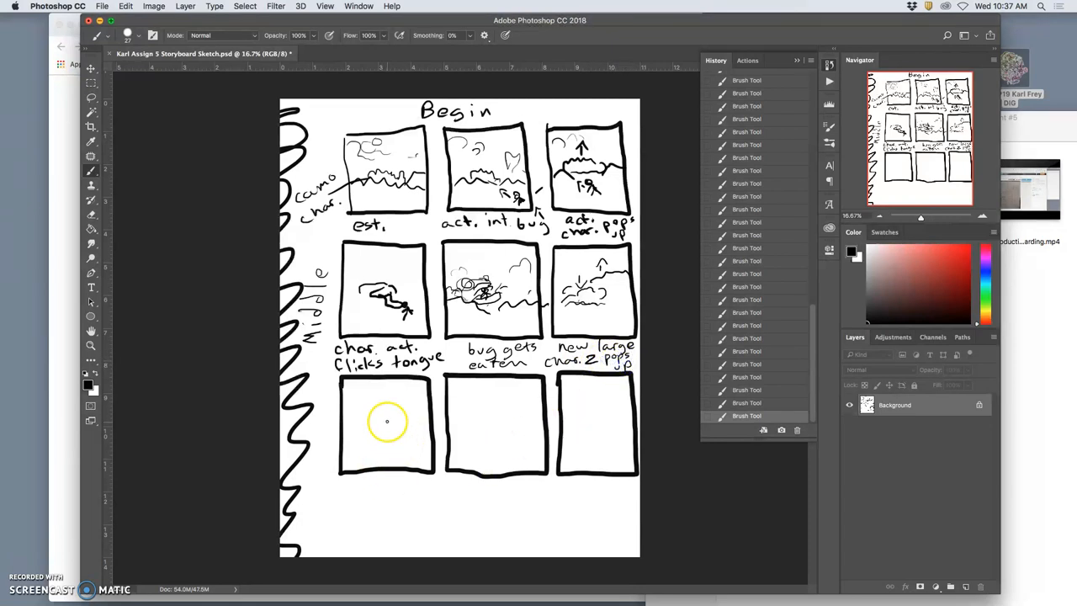
Step: Sketch character 2 eating character 1 in the seventh frame, captioned 'char. 2 eats char. 1'
left_click_drag(375, 416, 399, 433)
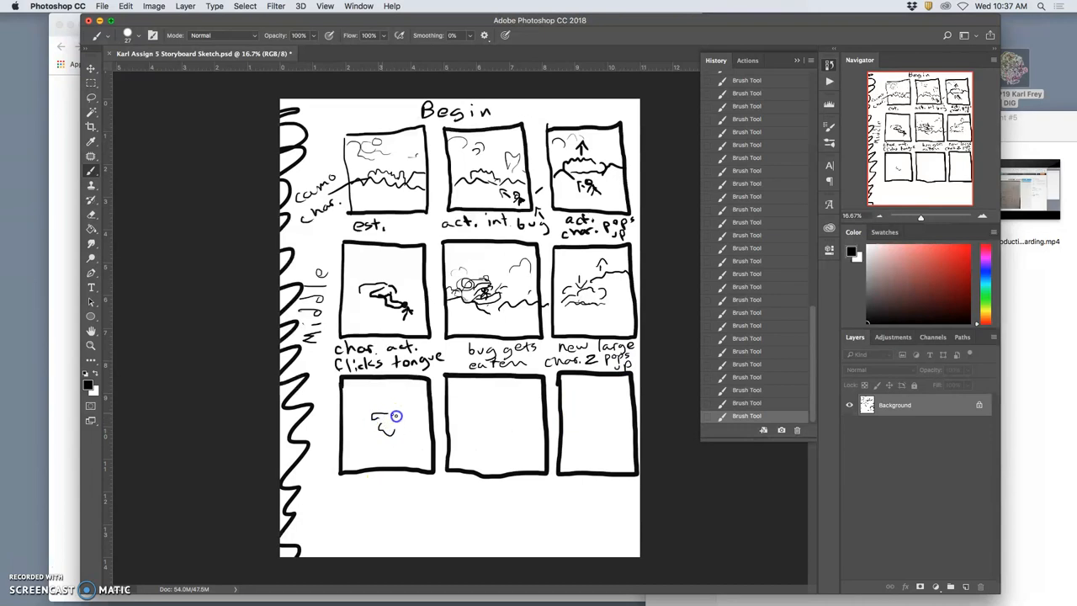
left_click_drag(395, 417, 421, 411)
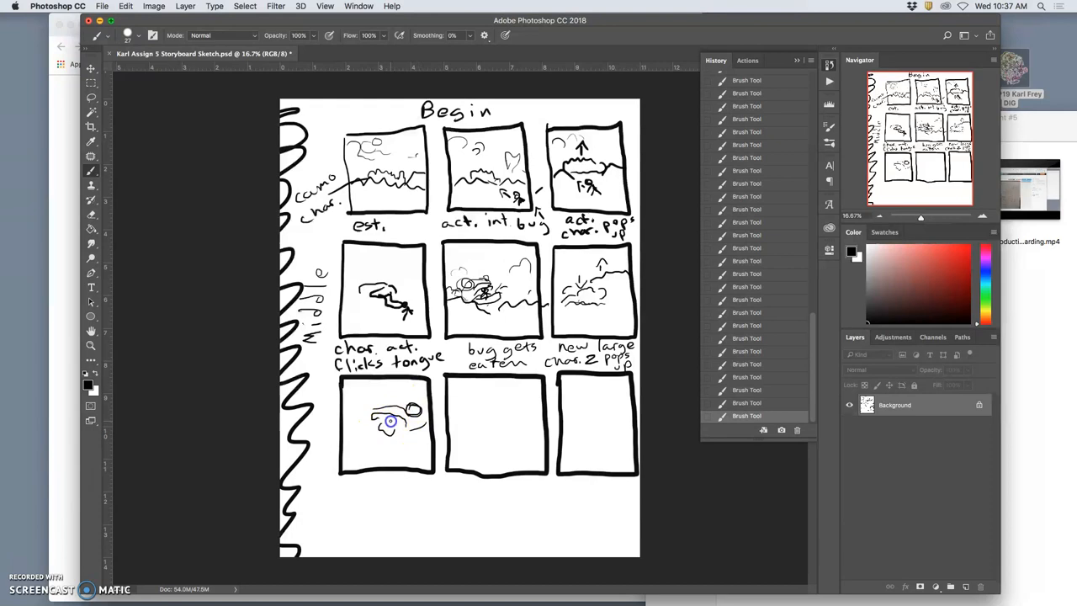
left_click_drag(391, 421, 379, 433)
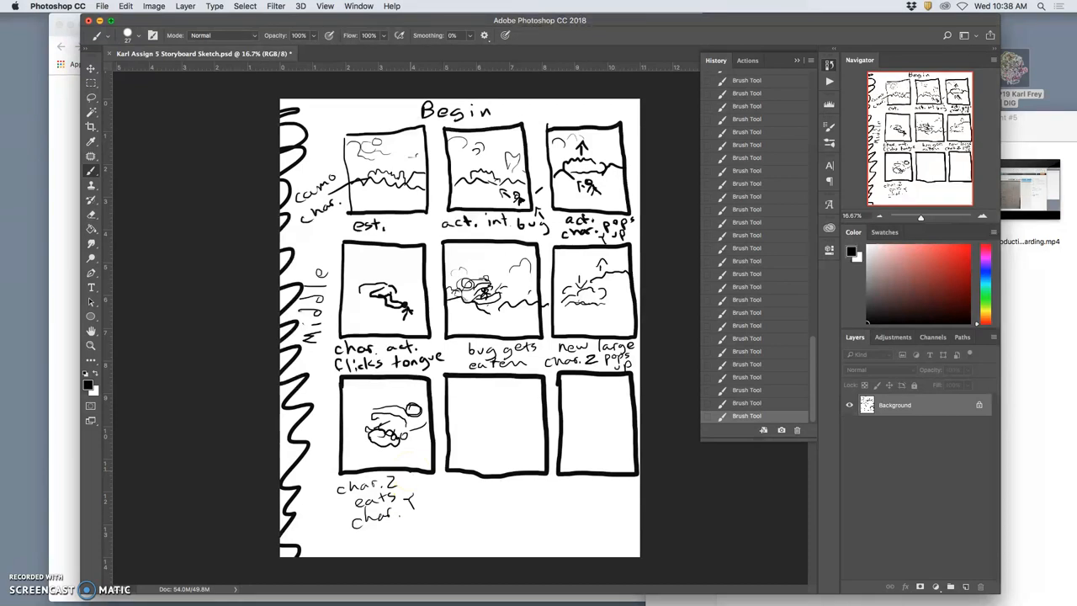
mouse_move(480, 435)
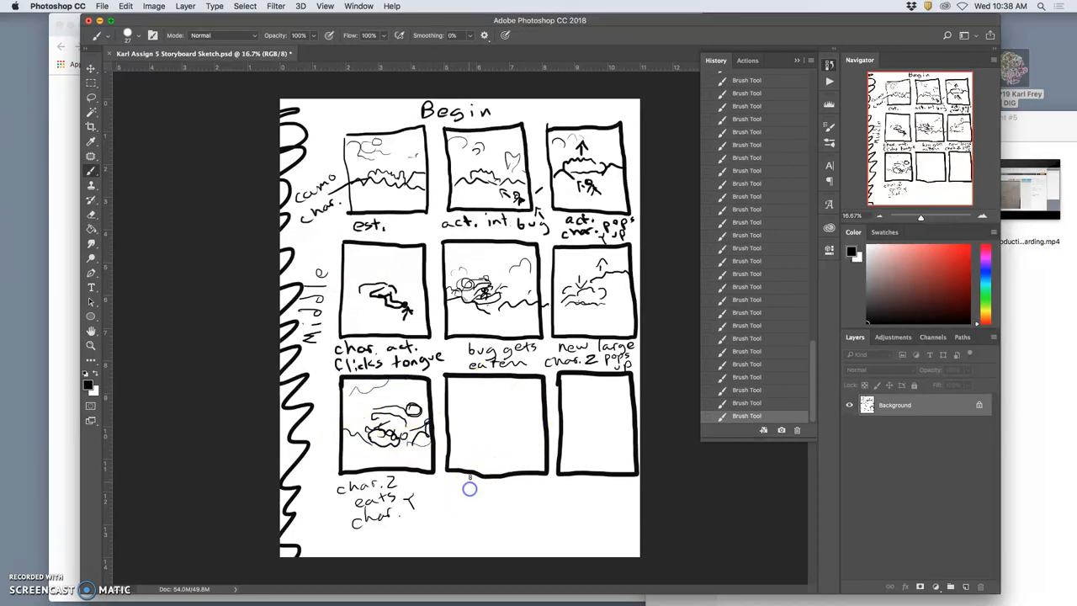
left_click_drag(464, 494, 496, 494)
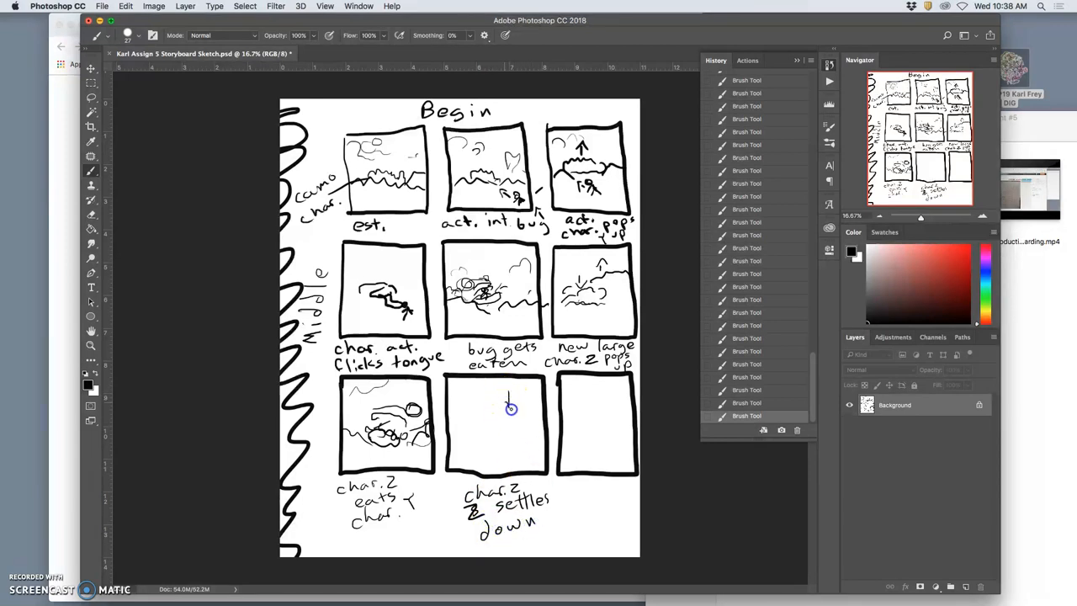
Step: Sketch the settling character with ground lines in frame eight and start captioning frame nine 'sets to reset'
left_click_drag(505, 408, 501, 425)
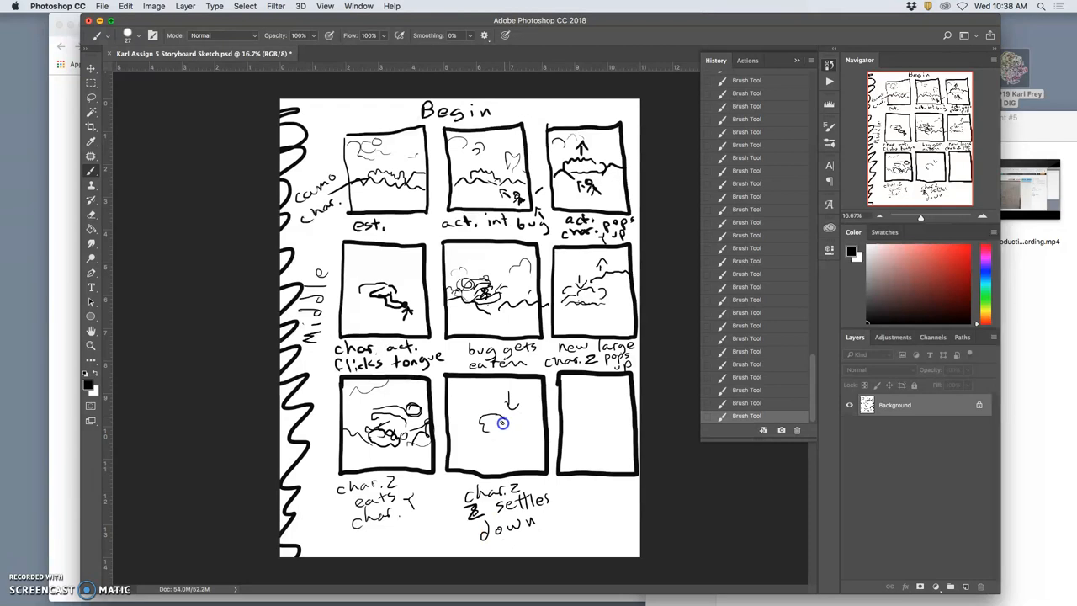
left_click_drag(488, 425, 522, 433)
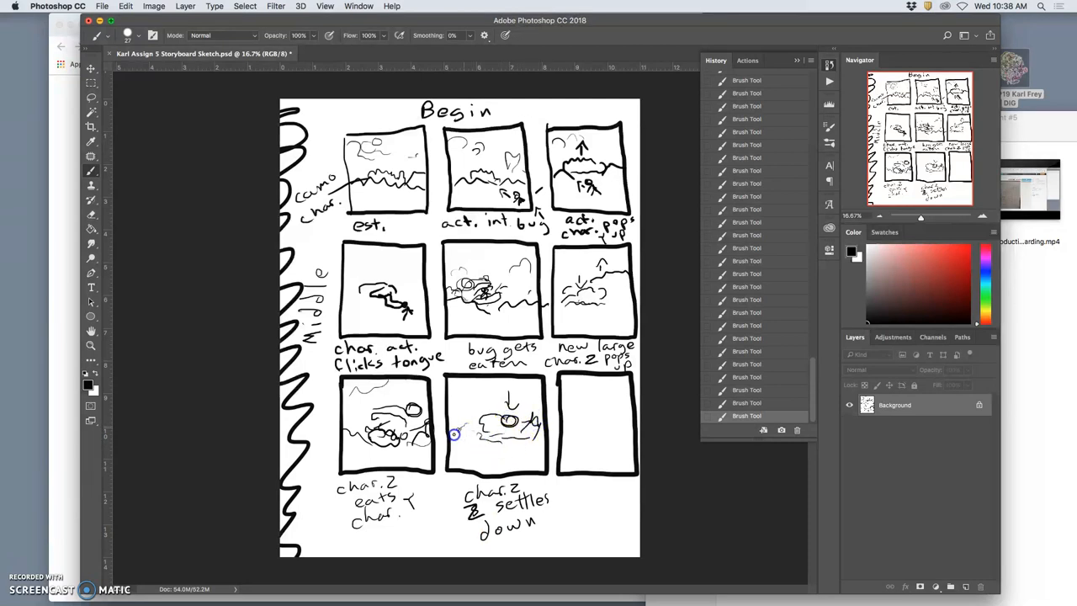
left_click_drag(454, 433, 528, 466)
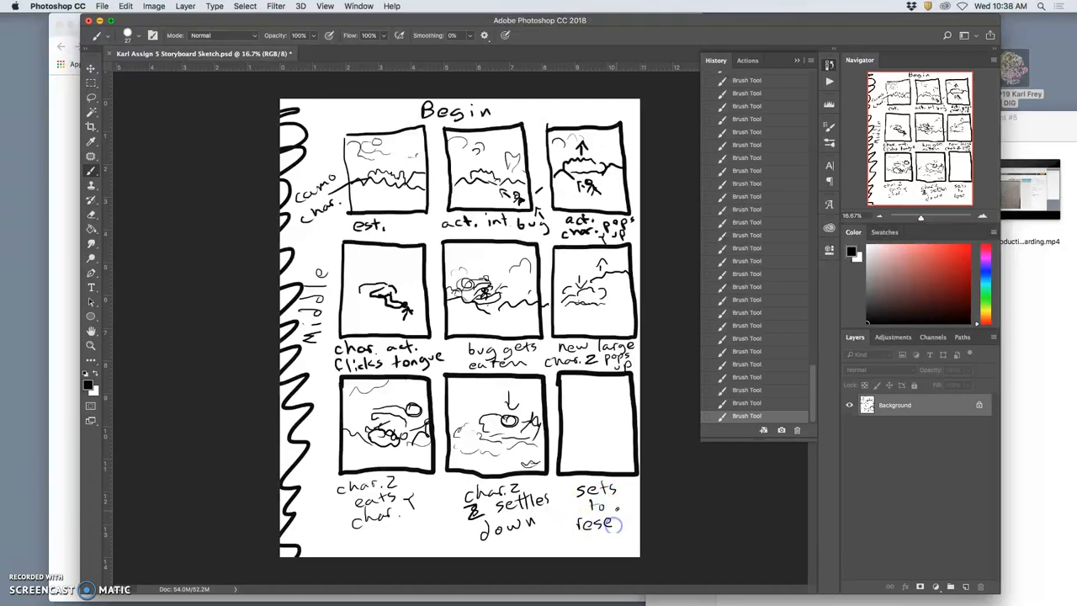
left_click_drag(572, 437, 622, 448)
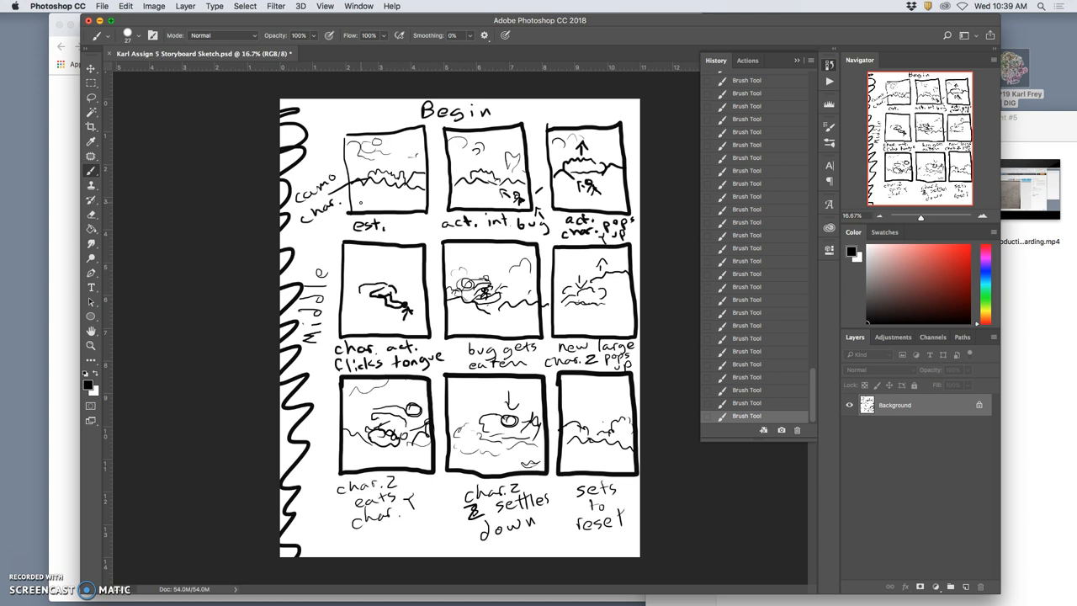
mouse_move(376, 336)
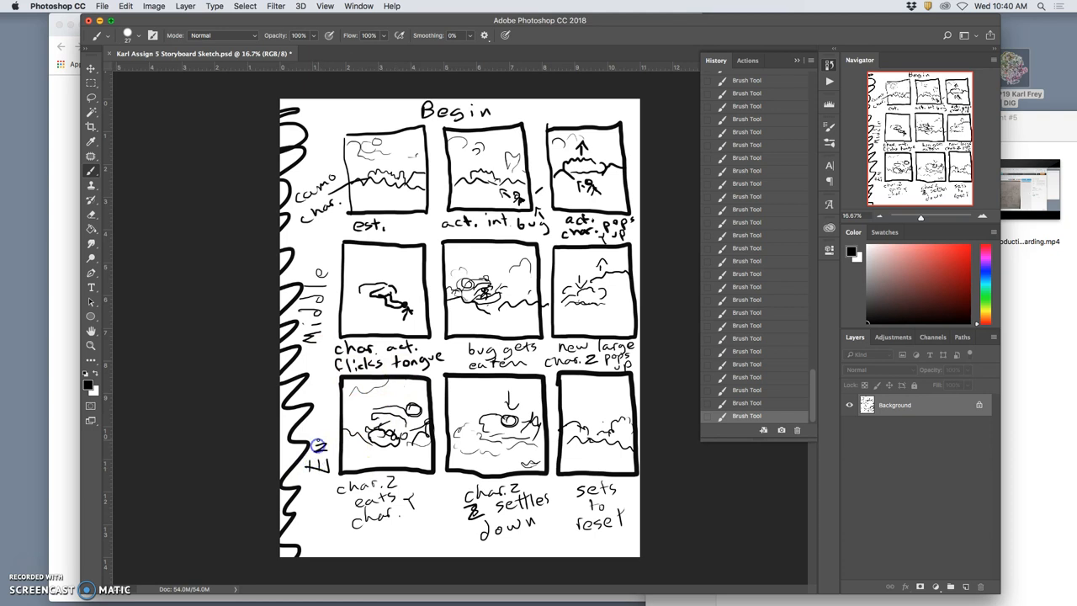
mouse_move(349, 414)
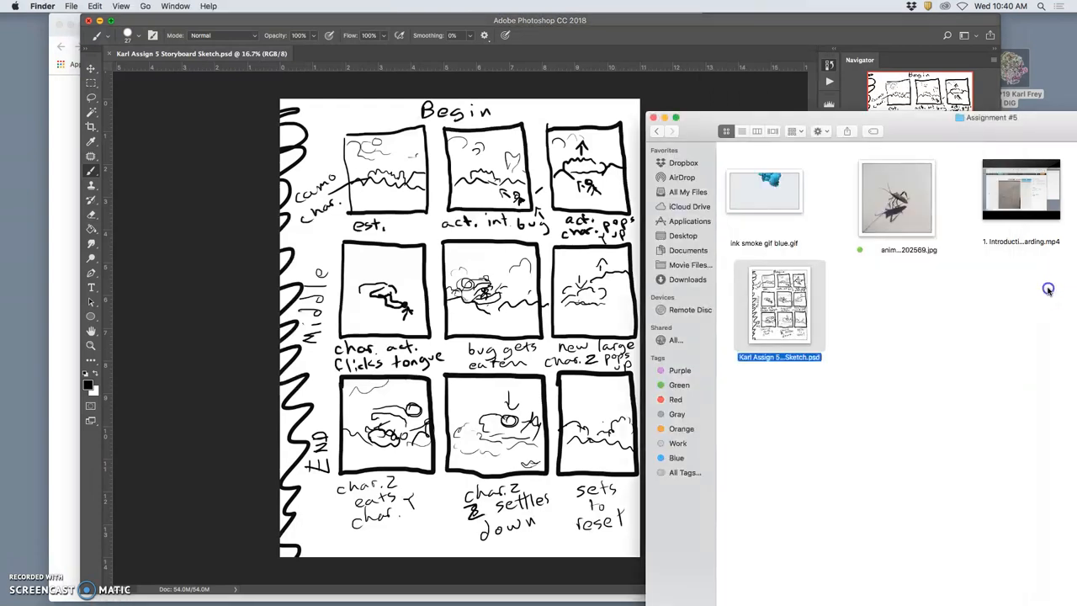
mouse_move(917, 210)
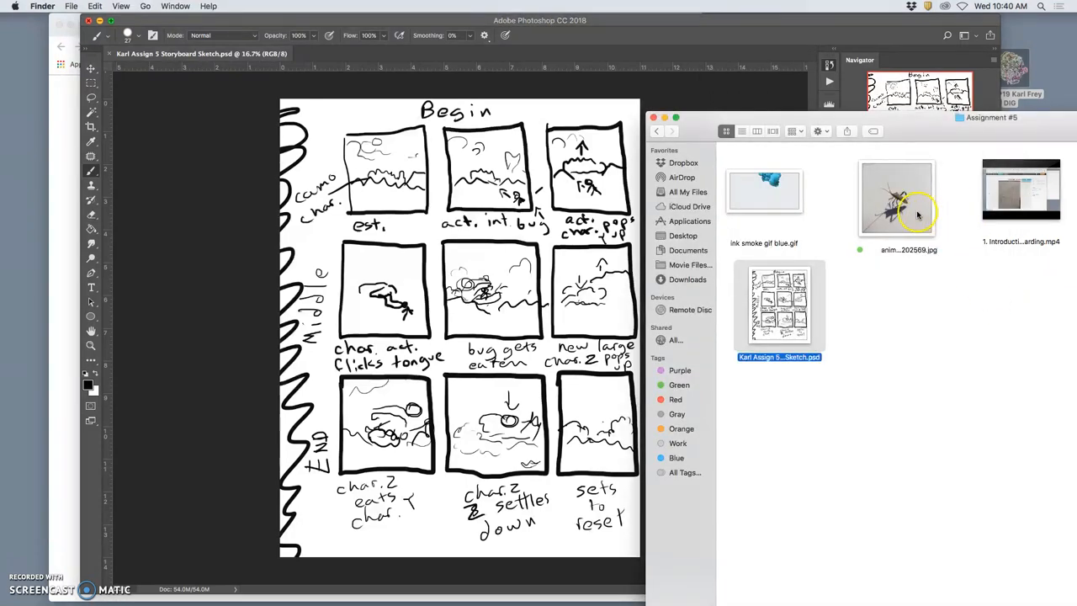
Step: Preview the space bug reference photo from Assignment #5
double_click(895, 197)
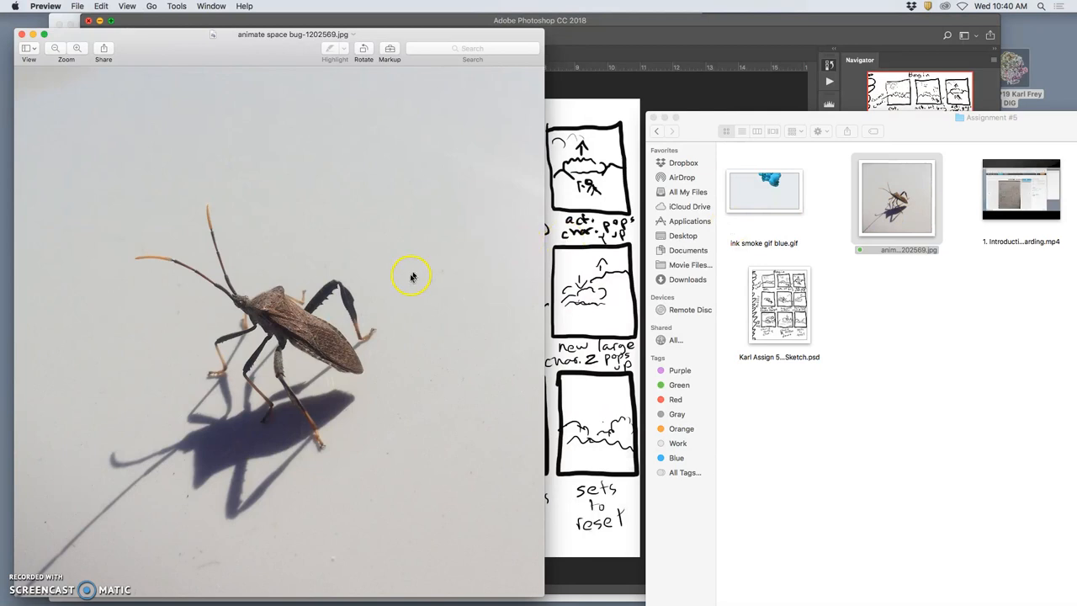
mouse_move(189, 279)
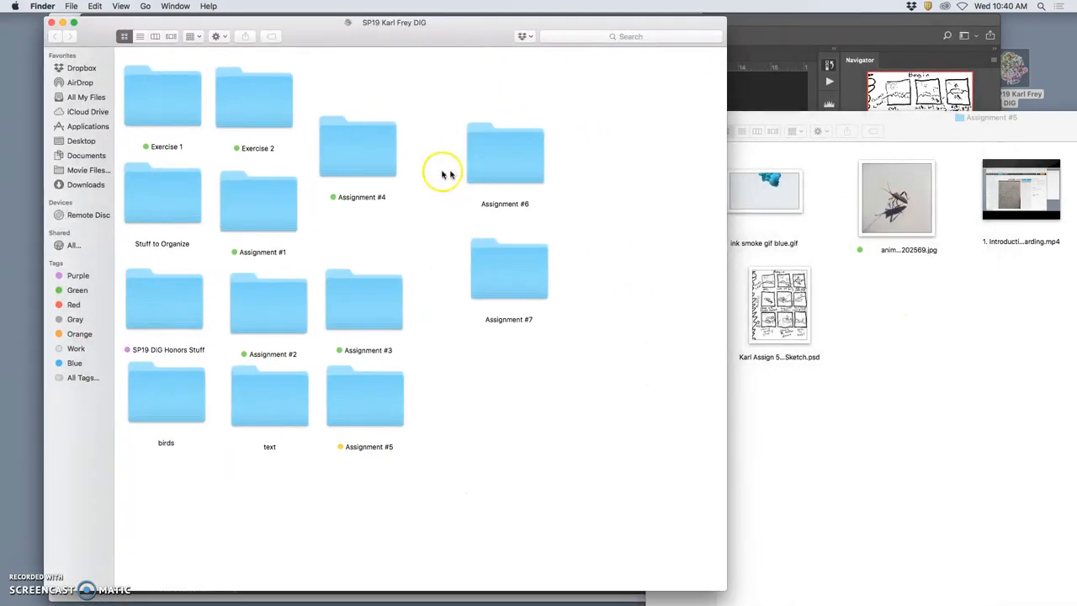
mouse_move(271, 266)
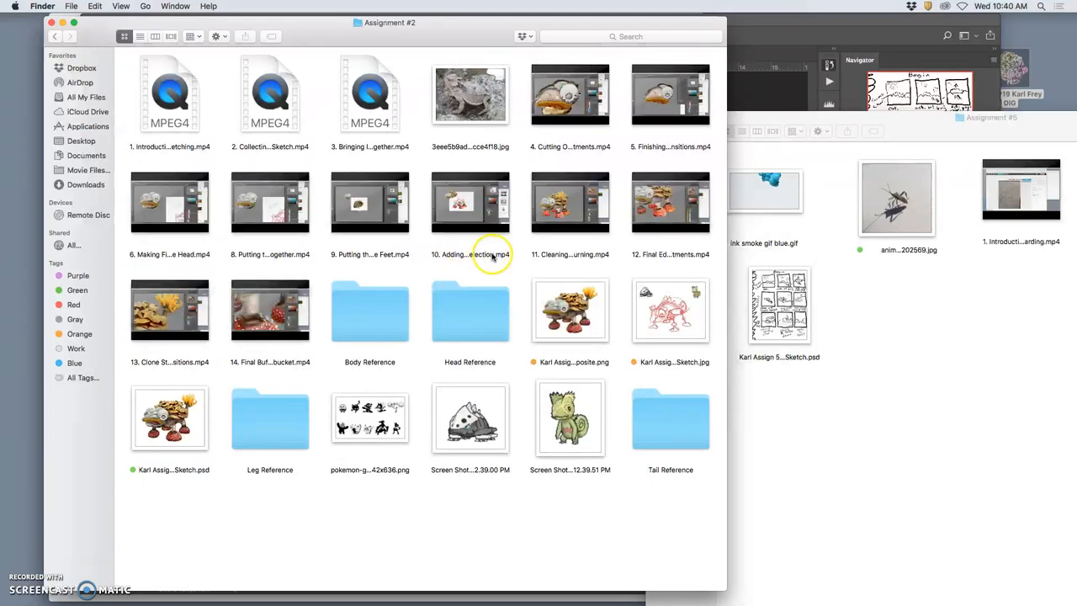
Step: Preview the creature composite PNG and copy it from Assignment #2 into Assignment #5
left_click(569, 311)
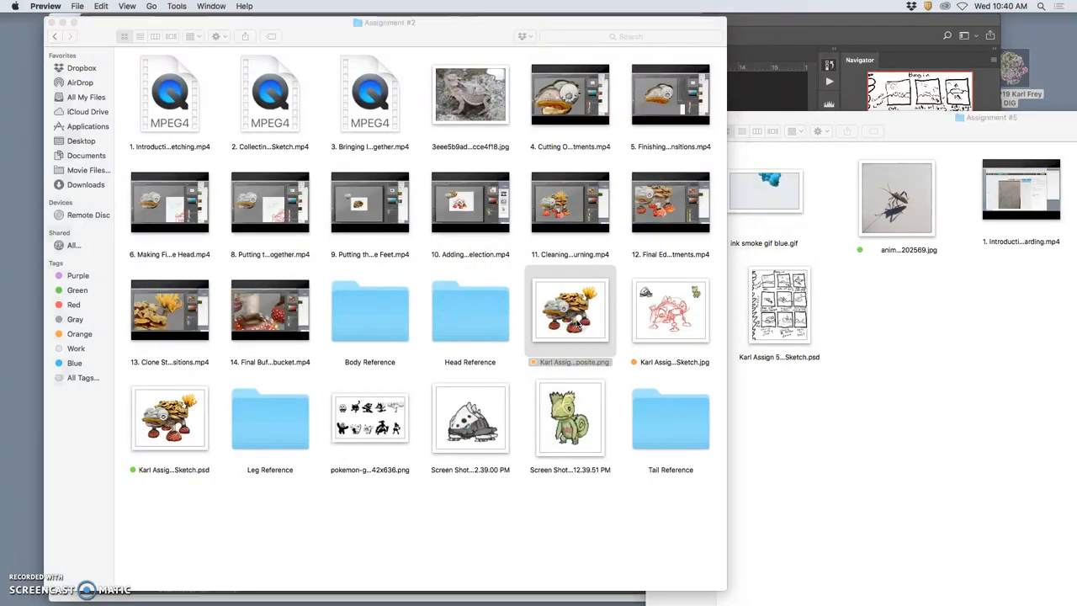
double_click(570, 310)
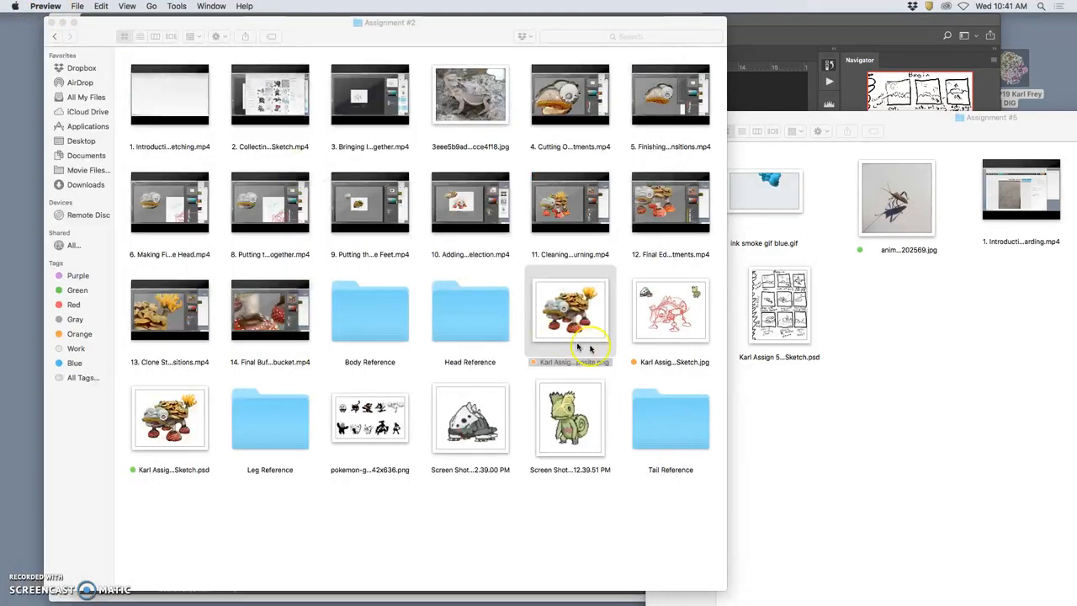
left_click_drag(571, 312, 937, 328)
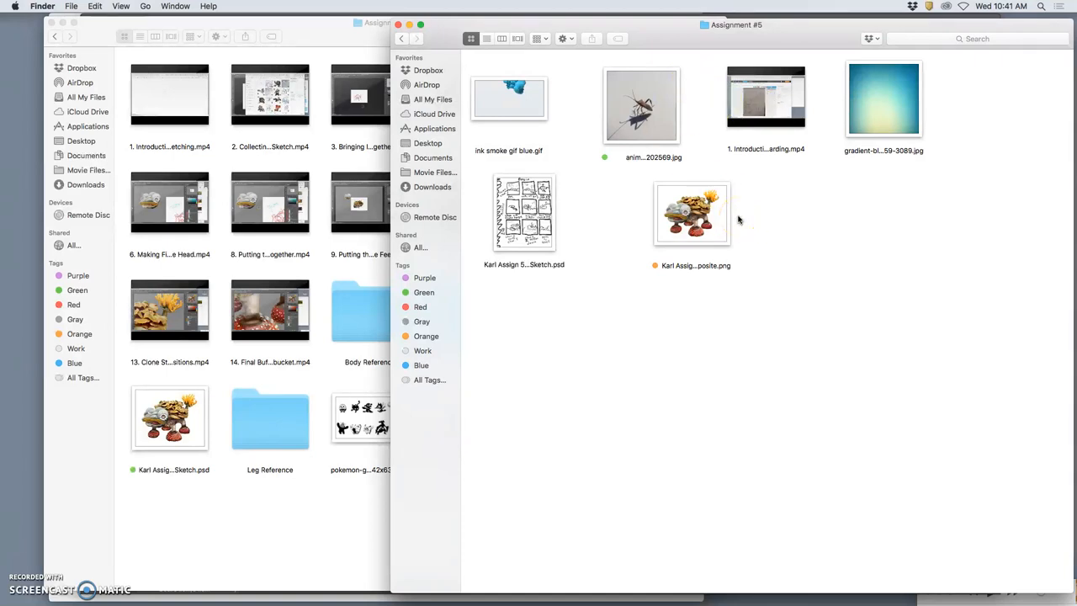
mouse_move(710, 167)
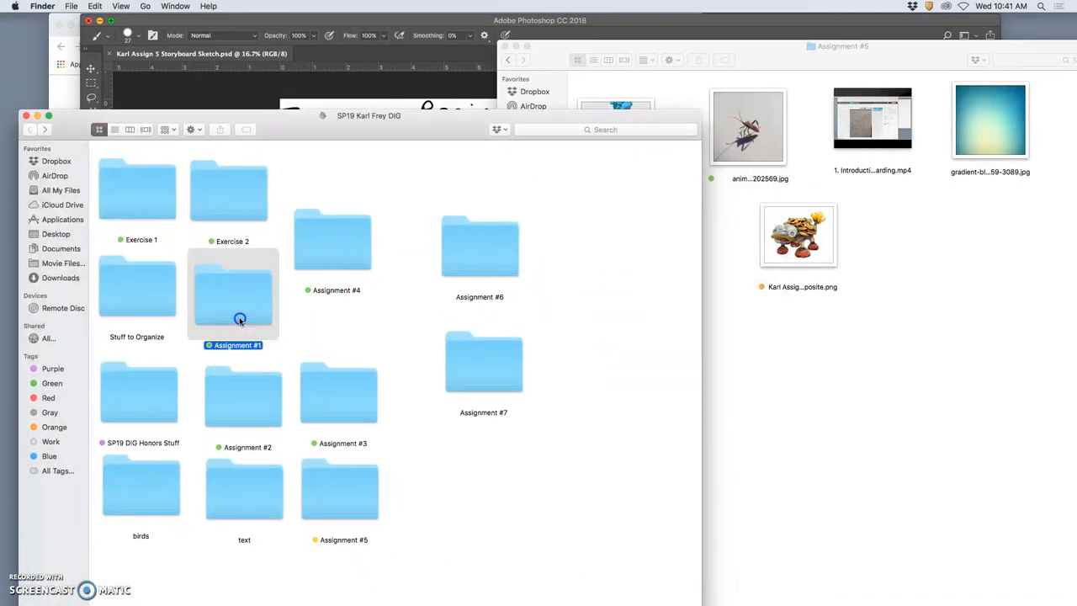
Step: Open Assignment #1 and preview Karl Assign 1 Landscape Composition.jpg
double_click(233, 290)
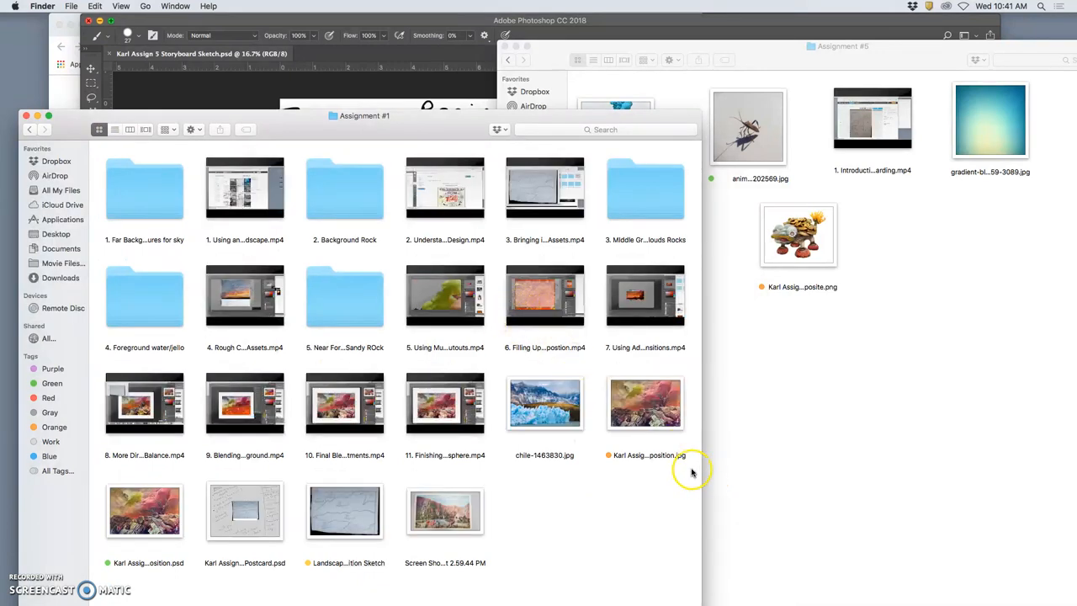
left_click(644, 404)
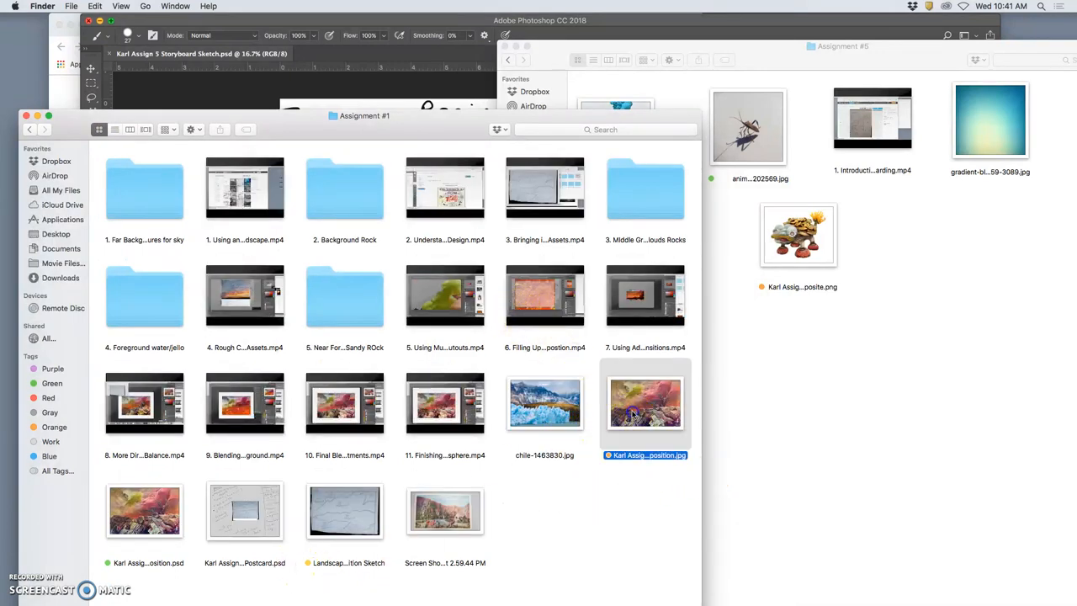
double_click(644, 404)
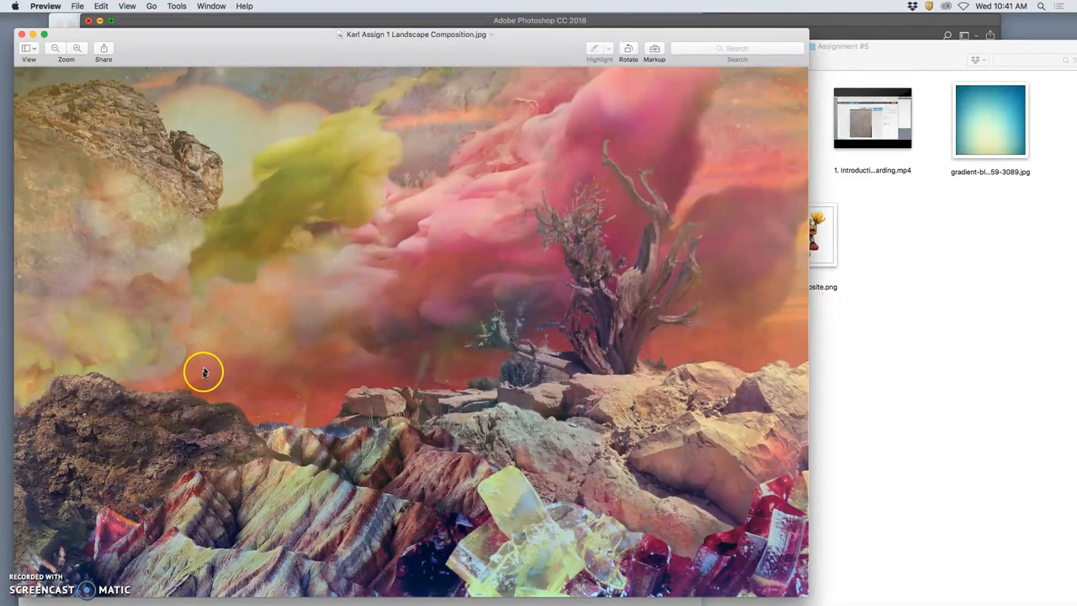
mouse_move(208, 366)
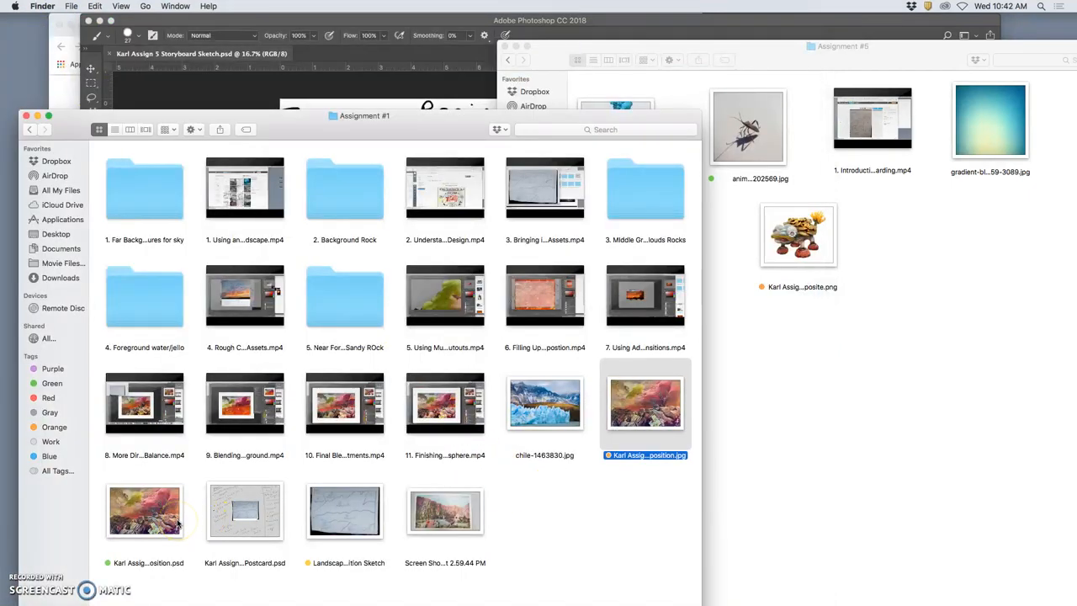
mouse_move(140, 225)
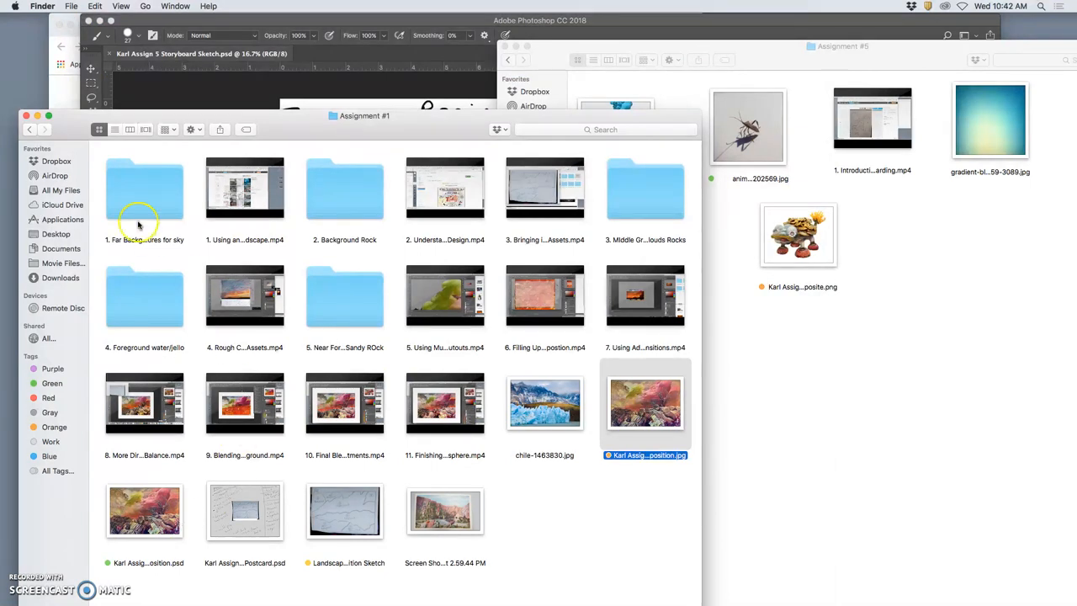
Step: Copy the Assignment #3 landscape composition PSD into the Assignment #5 folder
left_click(29, 128)
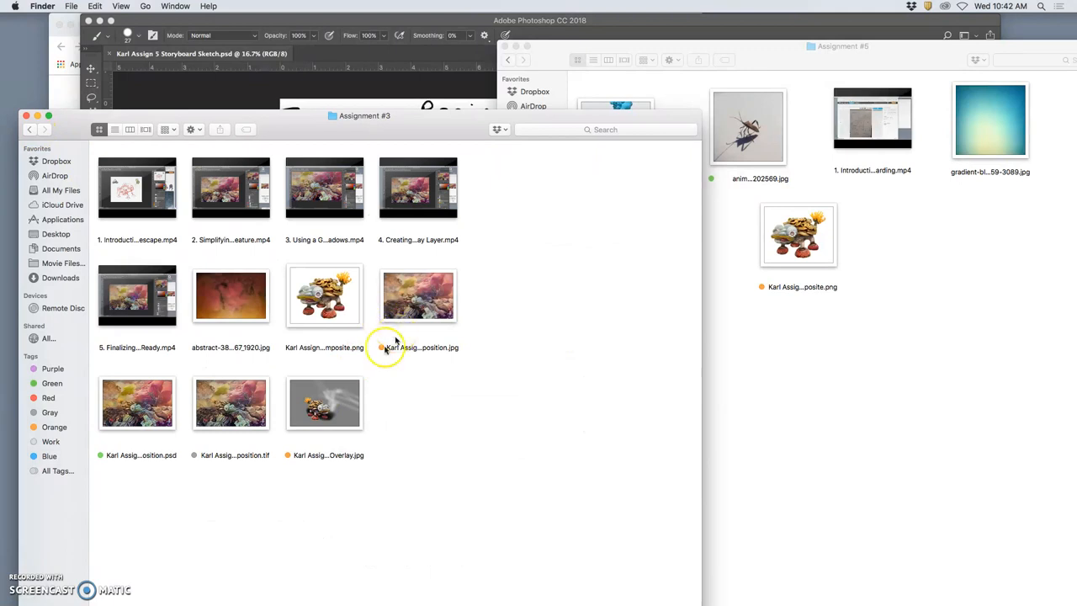
left_click(137, 404)
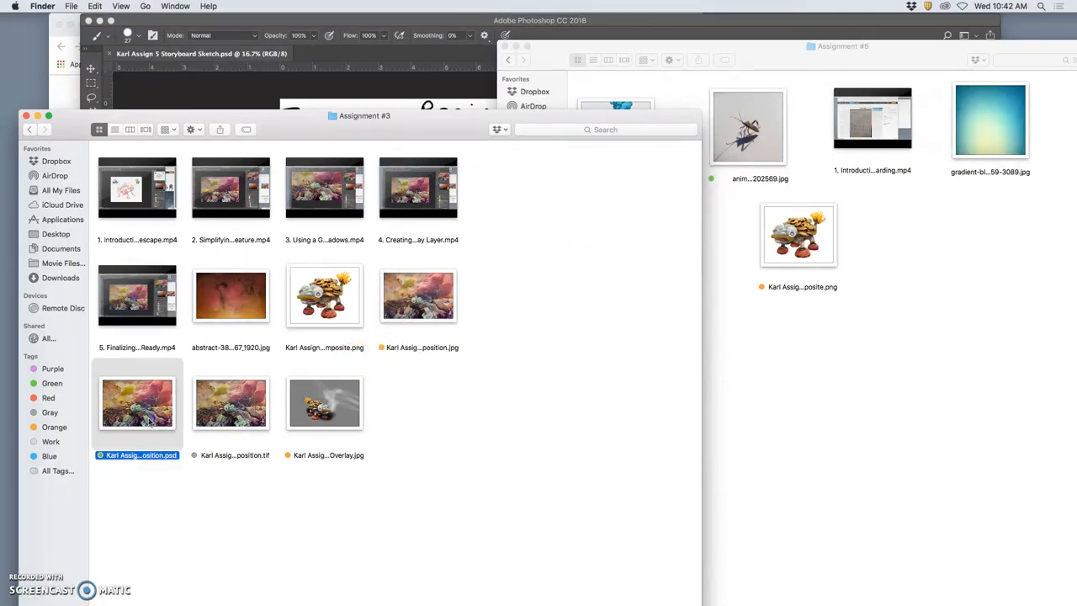
left_click_drag(137, 404, 908, 315)
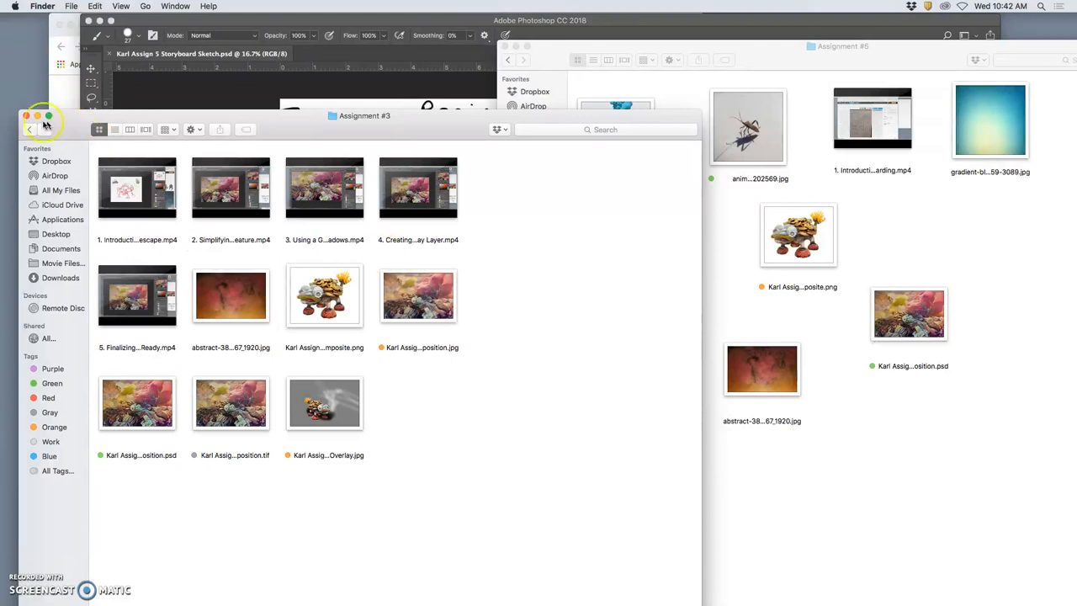
Step: Navigate back, change the folder's file view, and select the colourful ink smoke image
left_click(29, 129)
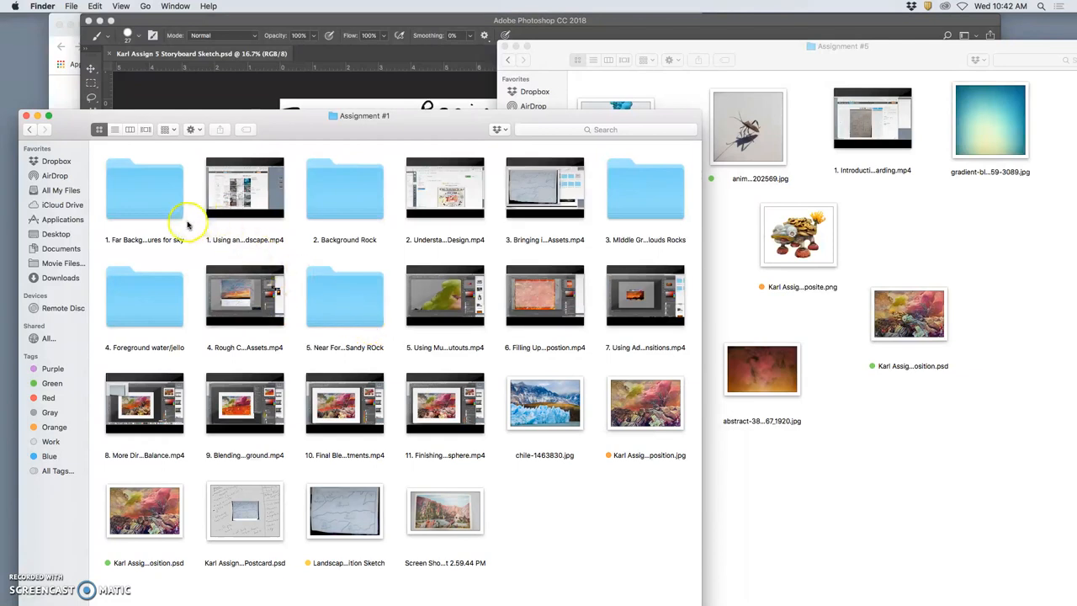
left_click(114, 128)
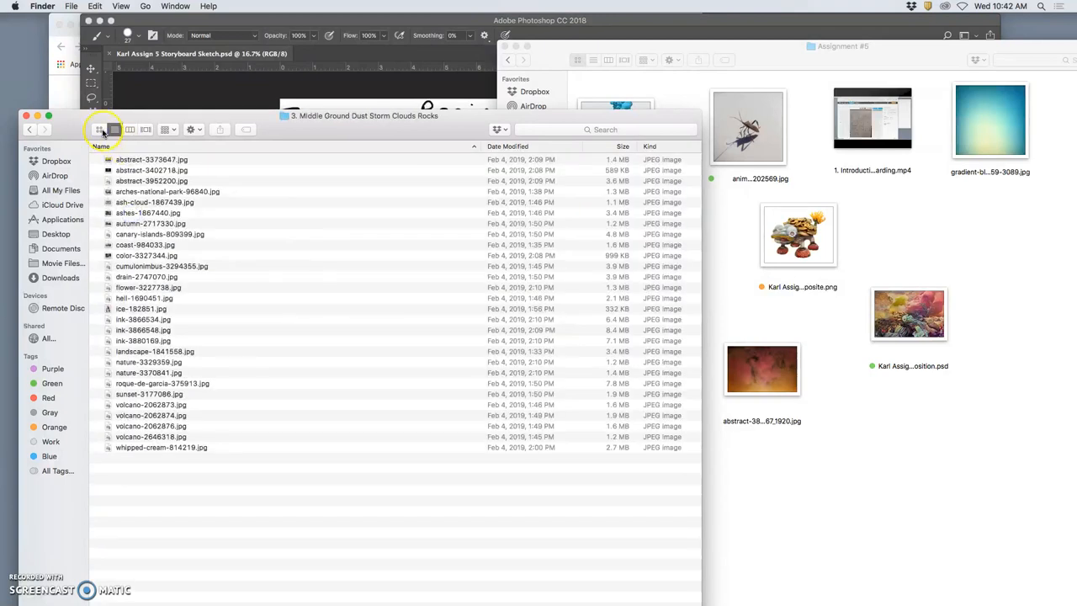
left_click(99, 129)
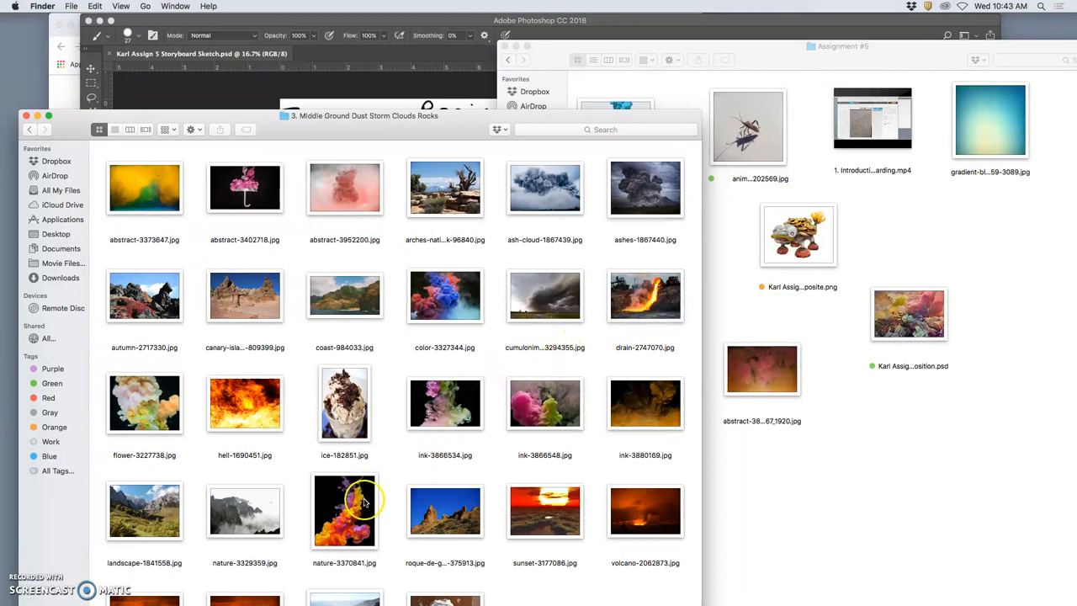
mouse_move(444, 295)
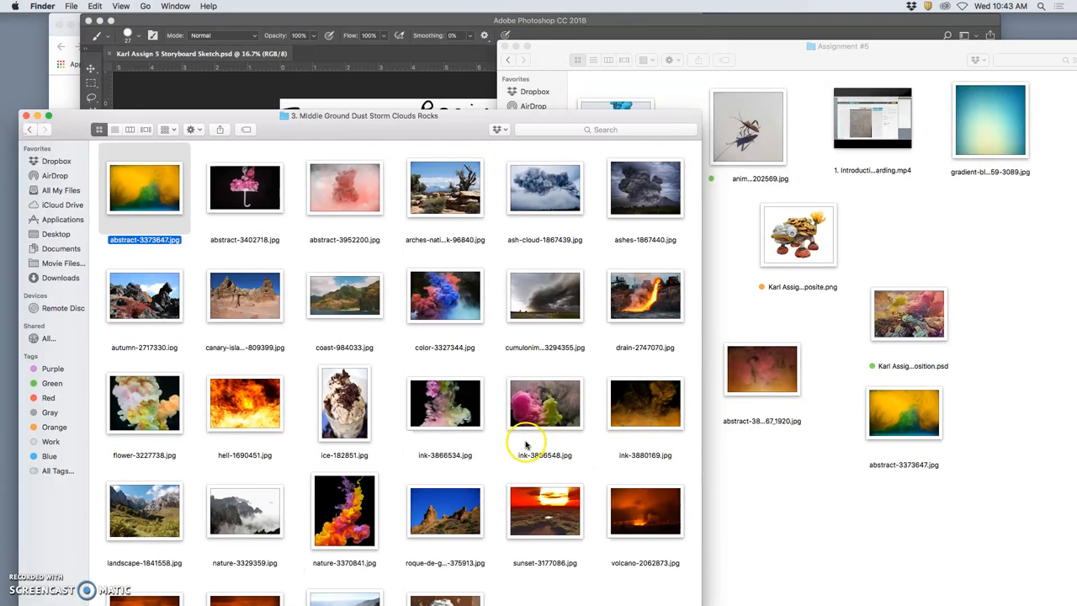
mouse_move(394, 514)
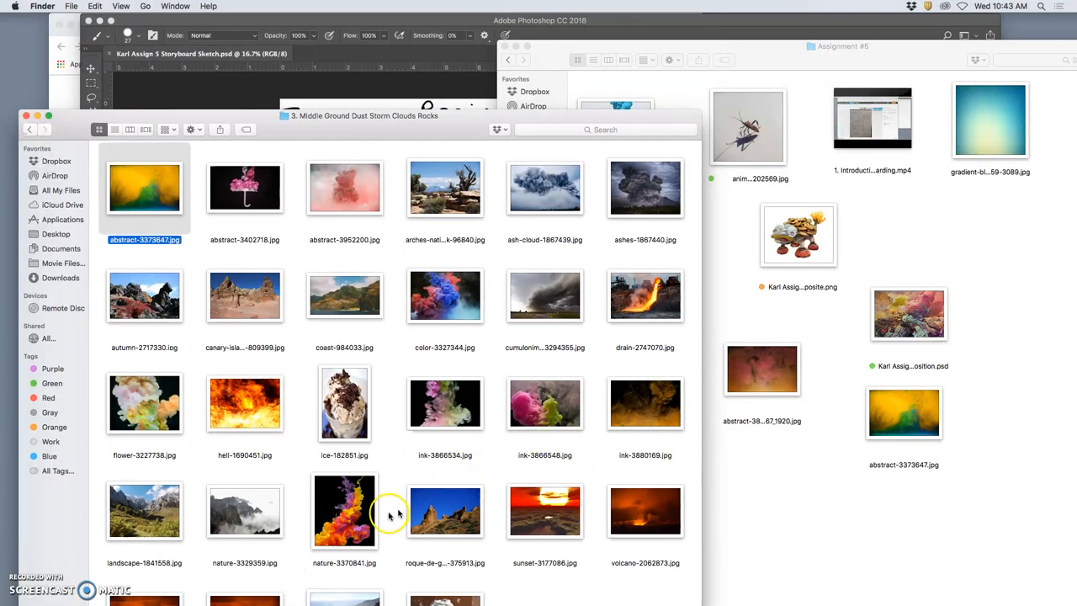
left_click(144, 404)
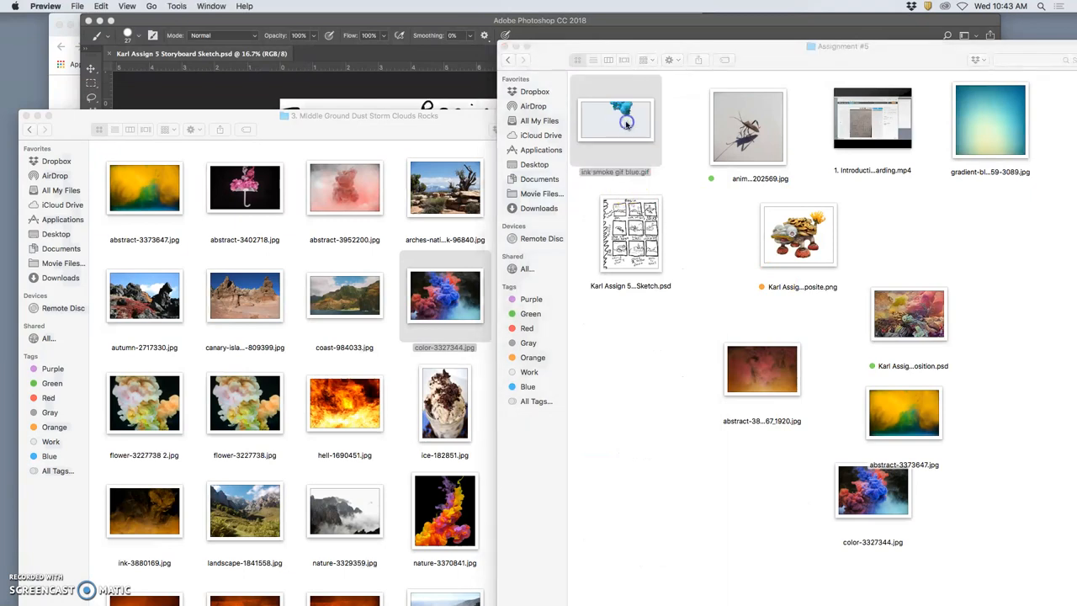
Step: Bring up the context menu for ink smoke gif blue.gif
right_click(614, 122)
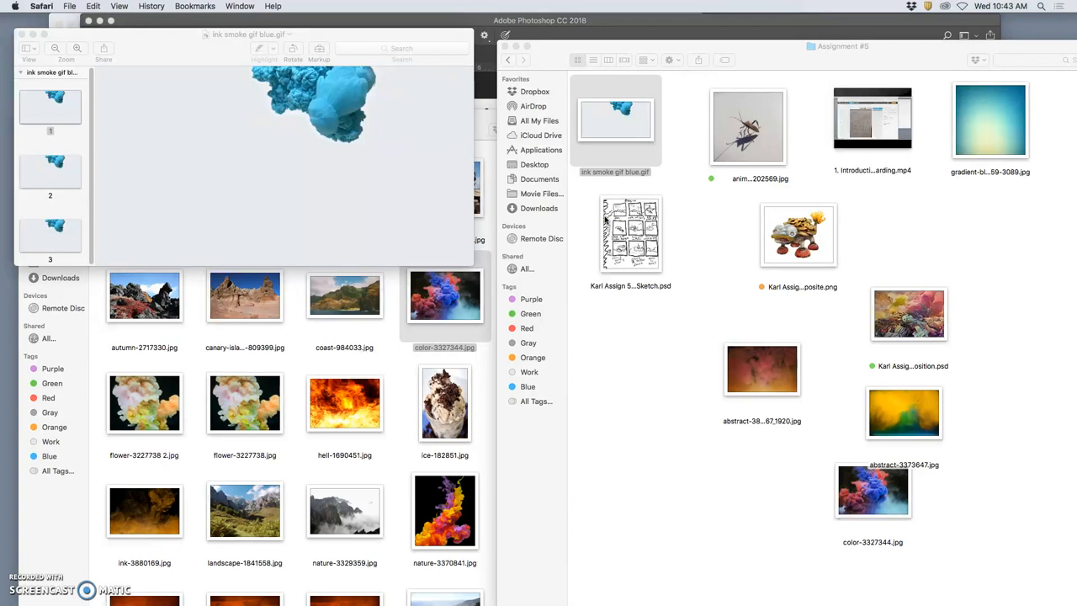
mouse_move(673, 173)
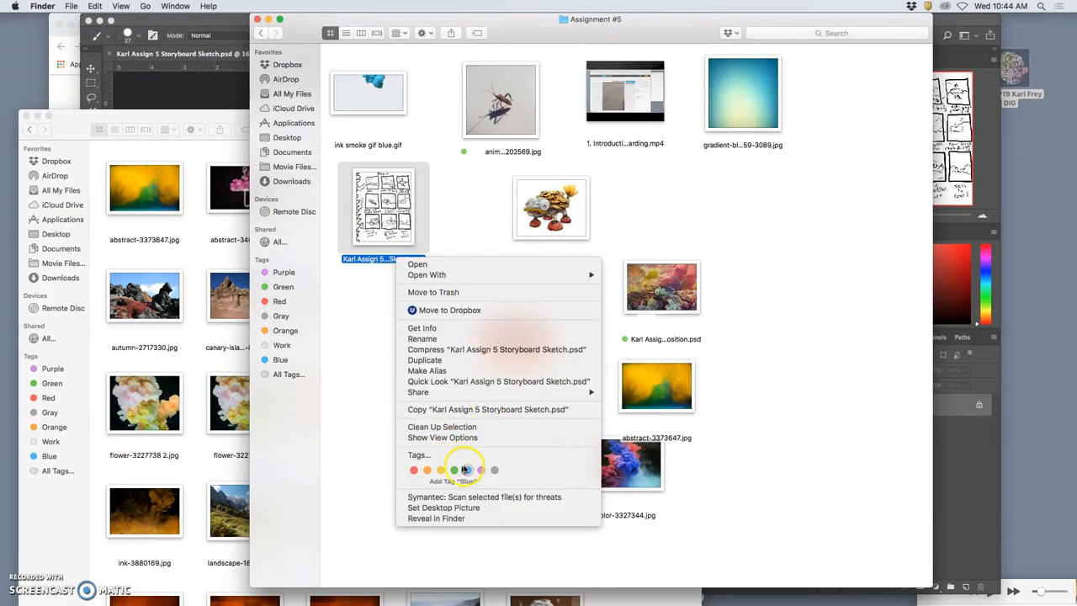
Step: Tag the storyboard sketch PSD purple and create a new folder for the assets
left_click(467, 470)
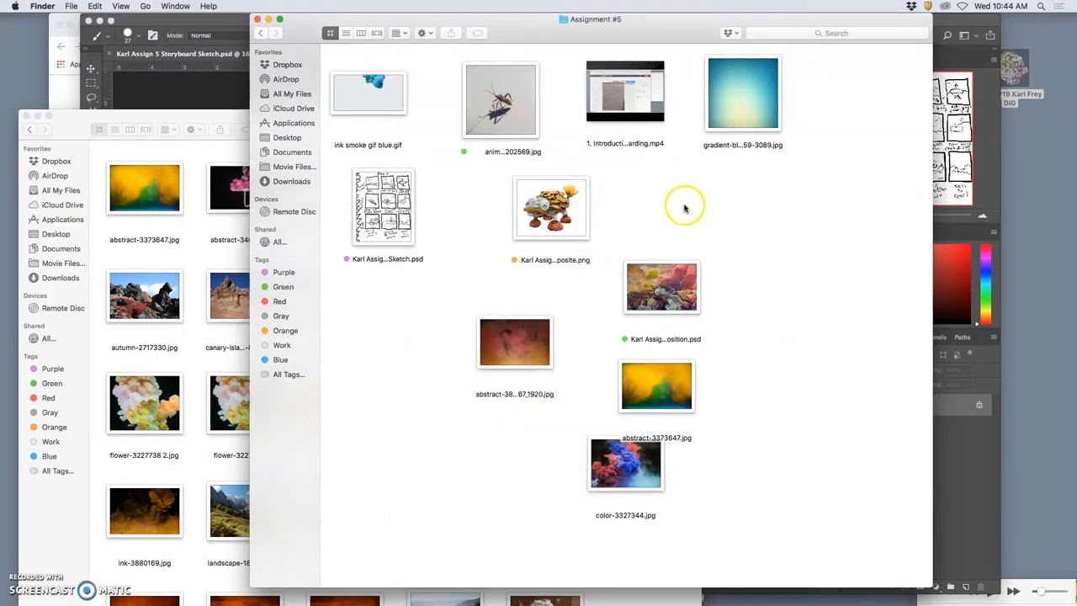
right_click(685, 206)
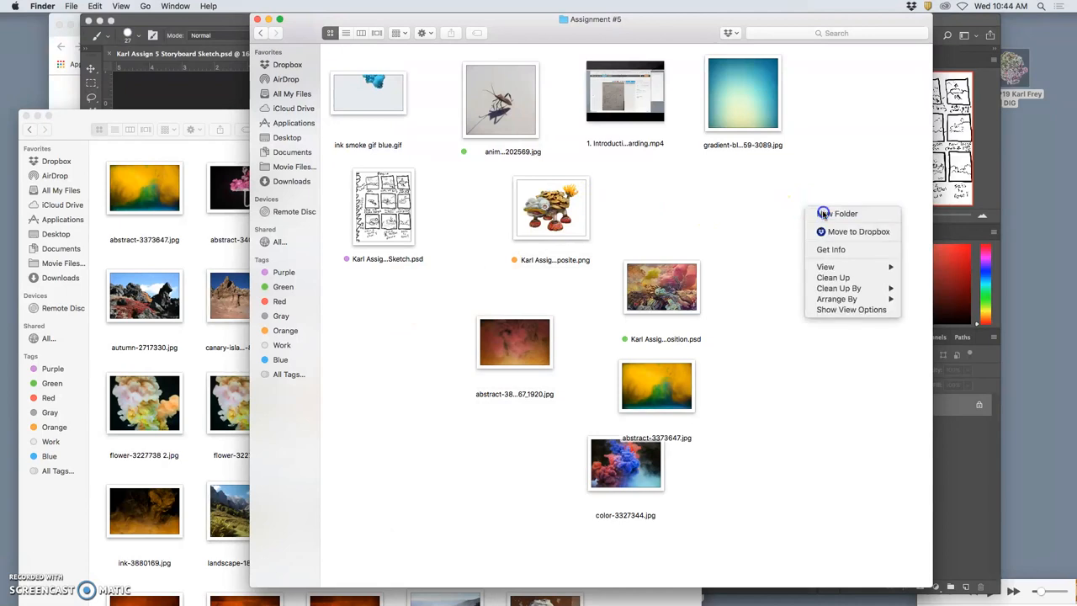
left_click(837, 213)
type("Assets Folder")
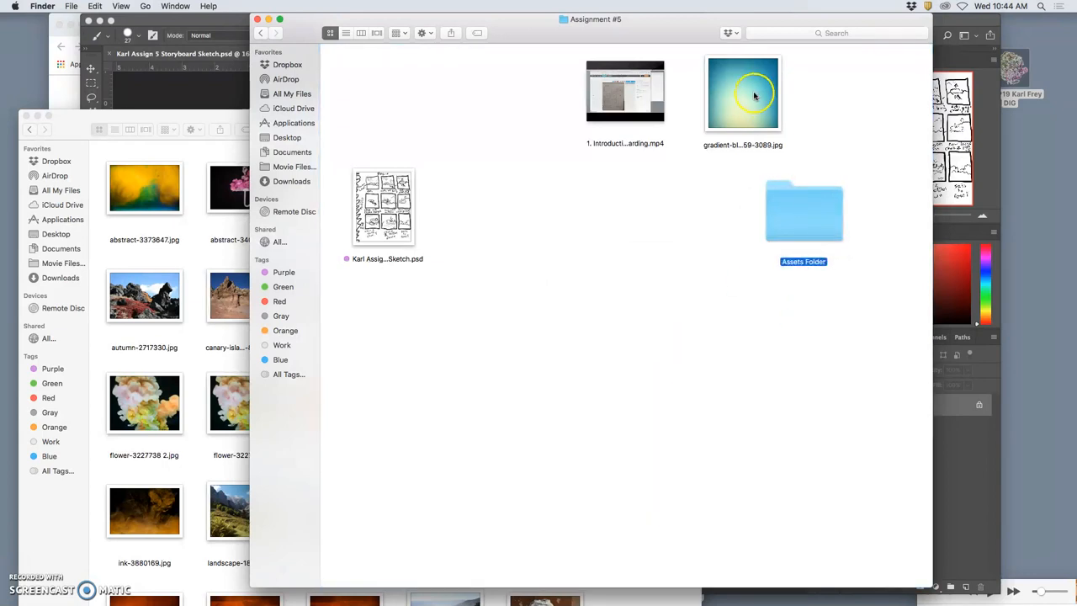
Step: View gradient-blue-abstract-background_1159-3089.jpg in Preview
double_click(742, 93)
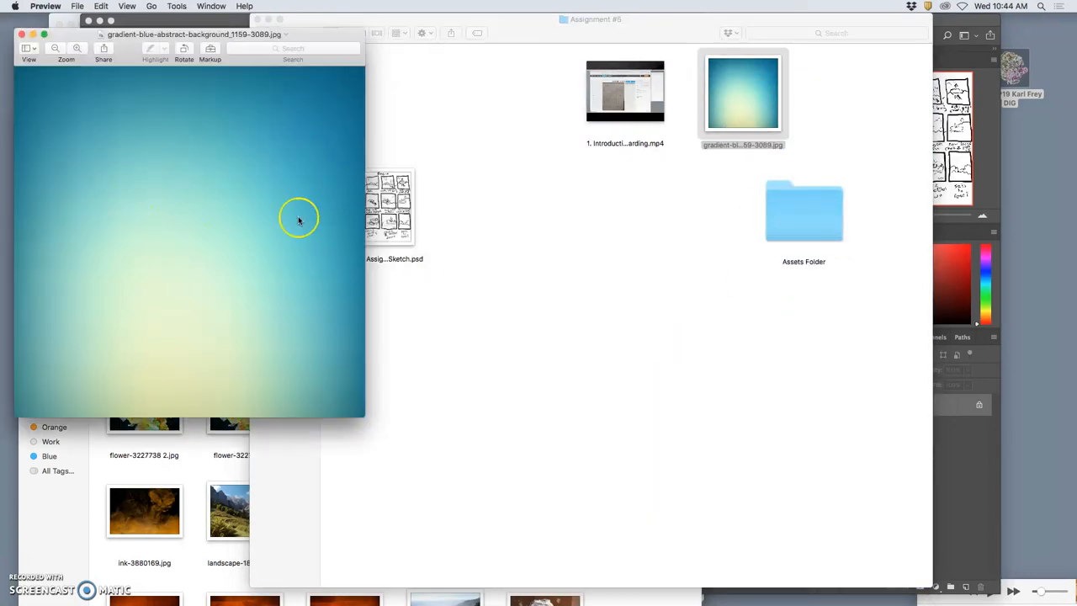
mouse_move(291, 235)
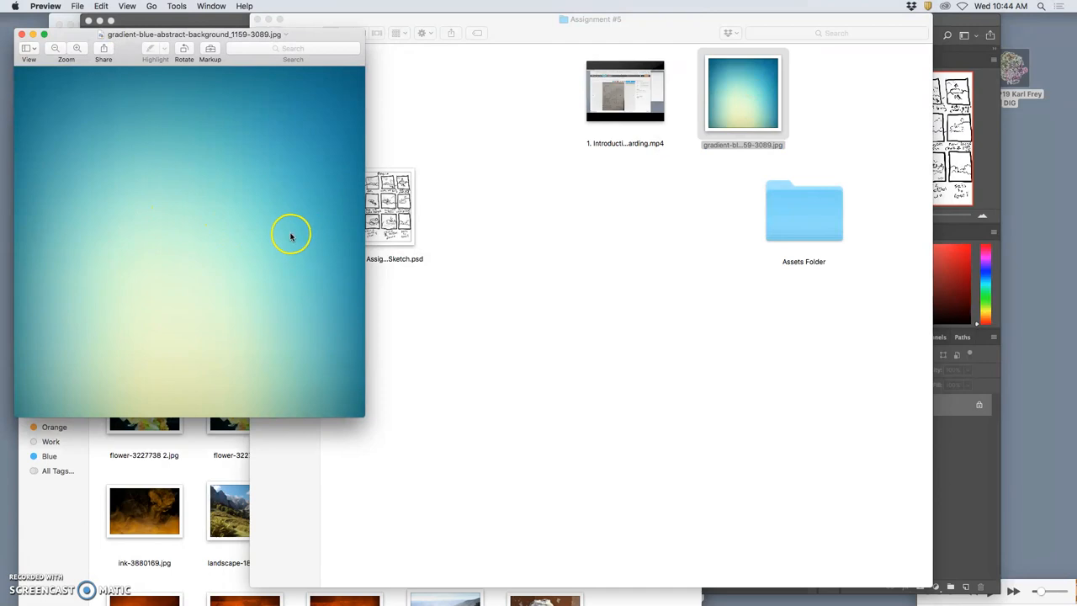
left_click(291, 235)
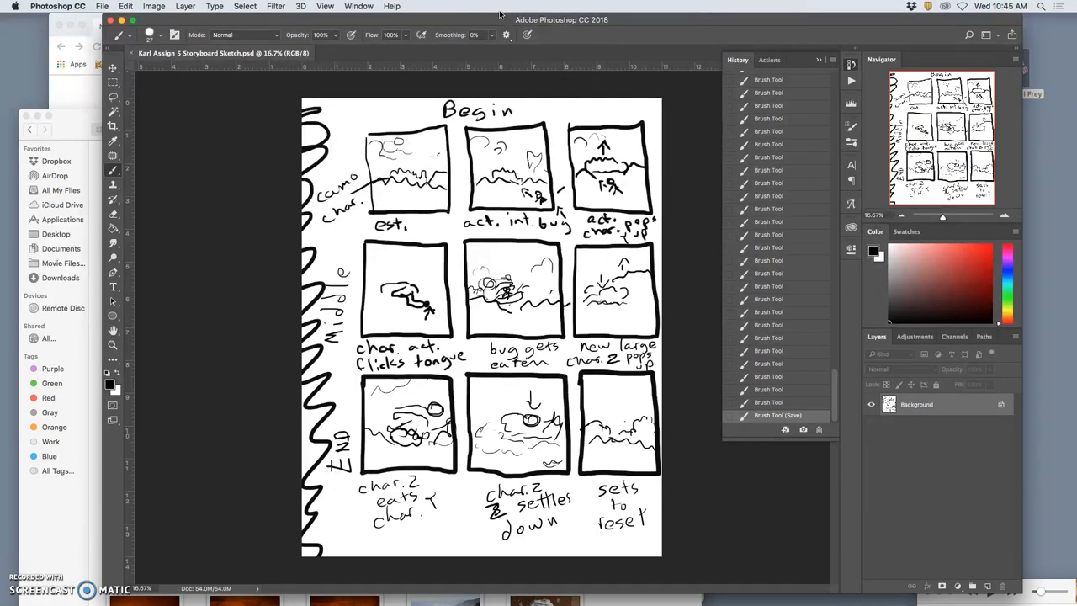
Step: Move the Photoshop storyboard window aside to reveal the Assignment #5 folder
left_click_drag(386, 160, 412, 139)
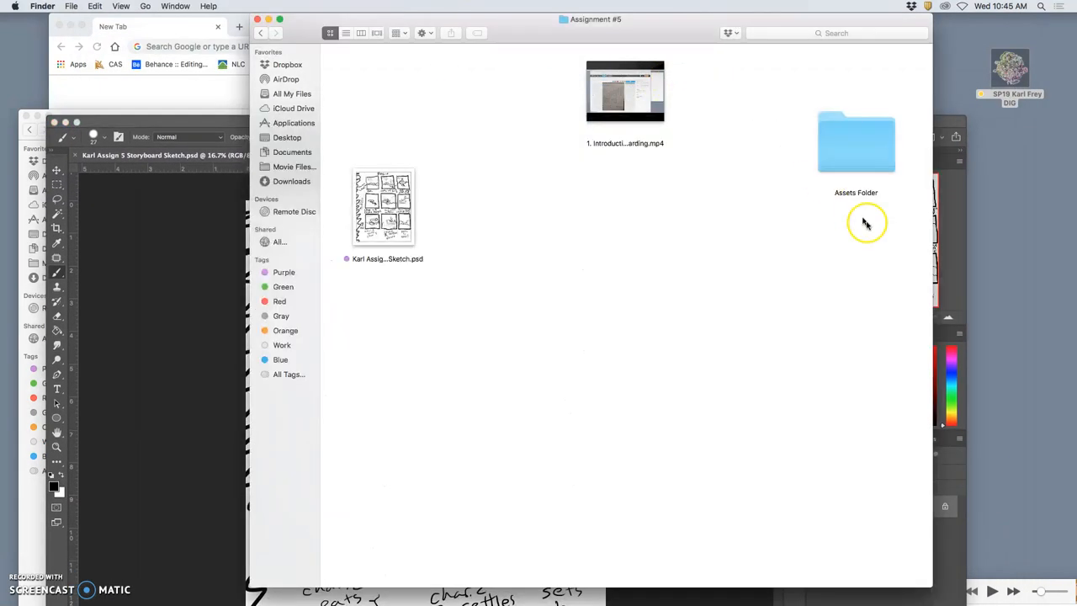
double_click(856, 143)
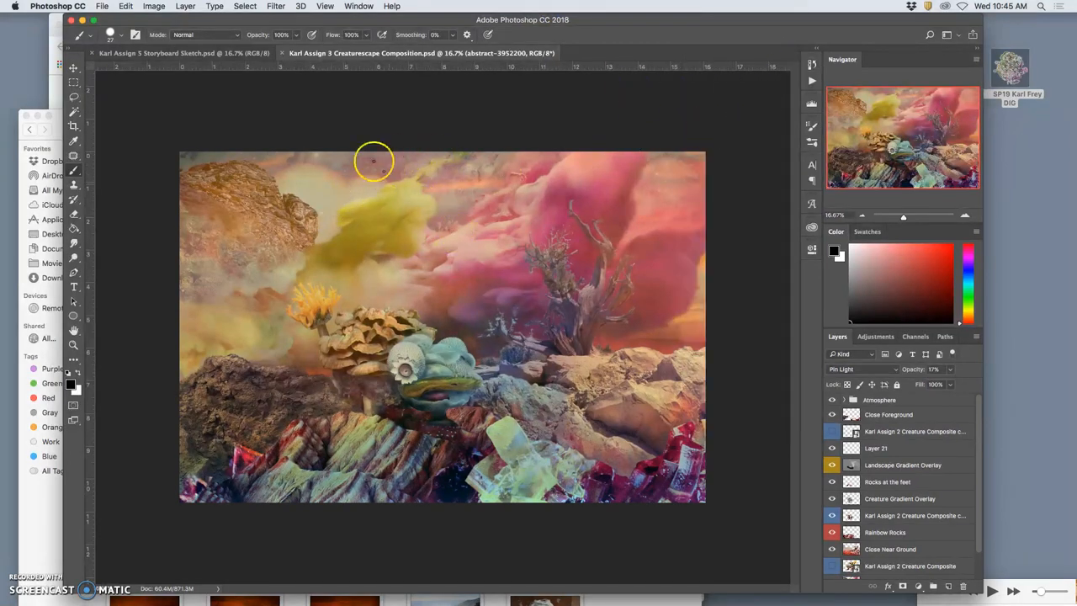
mouse_move(389, 292)
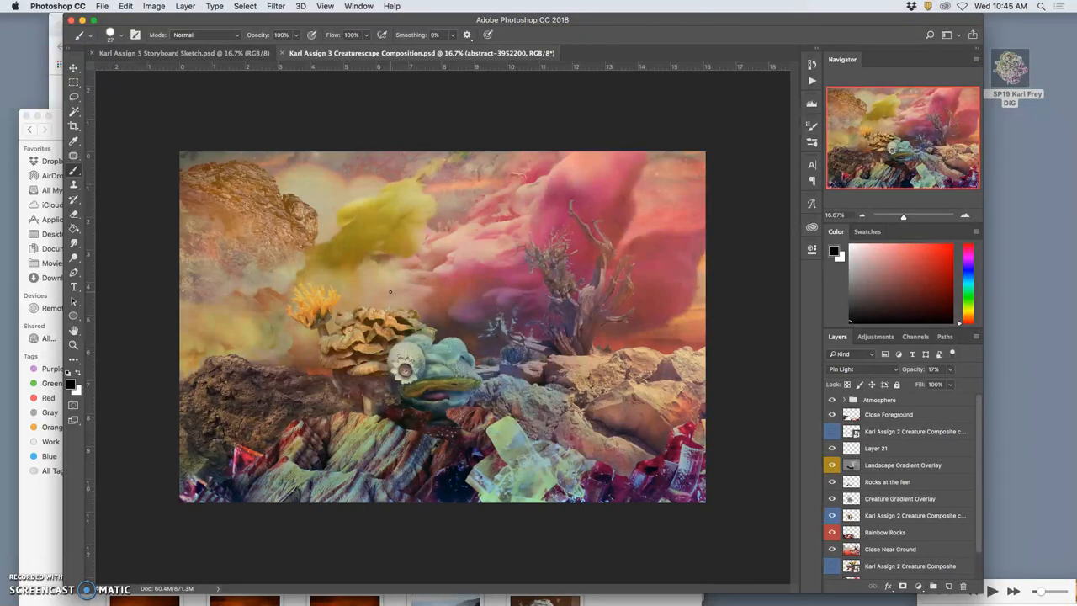
mouse_move(400, 288)
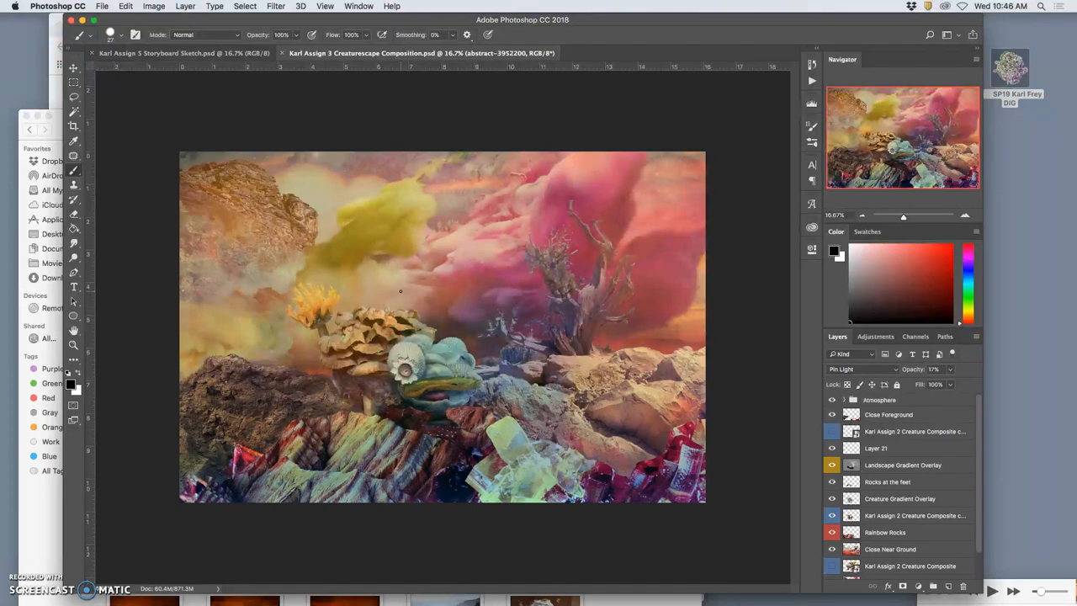
mouse_move(403, 291)
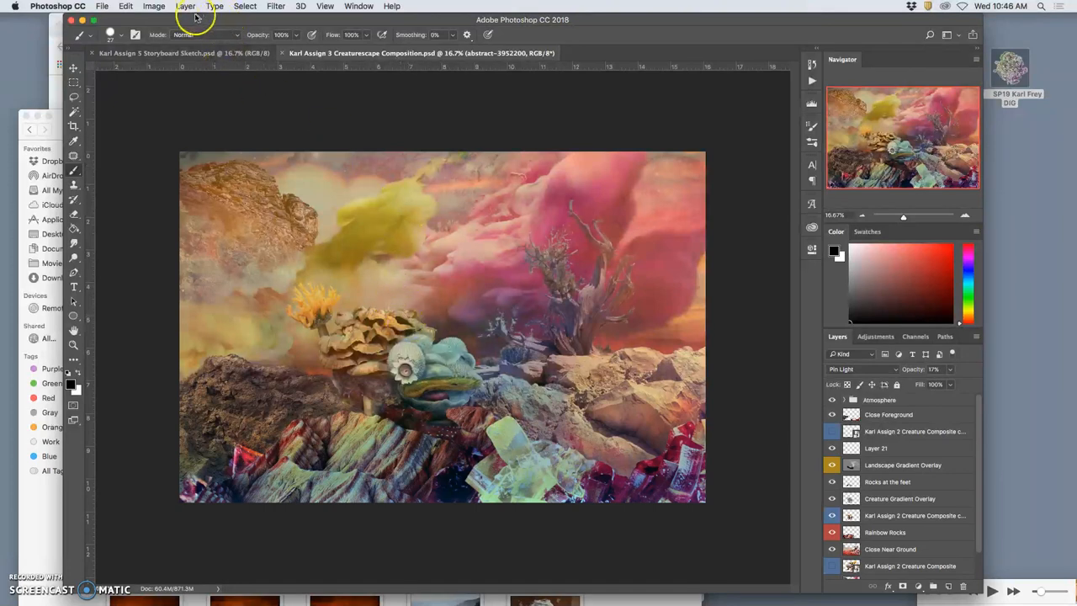
Step: Resize the Creaturescape image to 150 pixels/inch resolution and 8 inches high
left_click(153, 6)
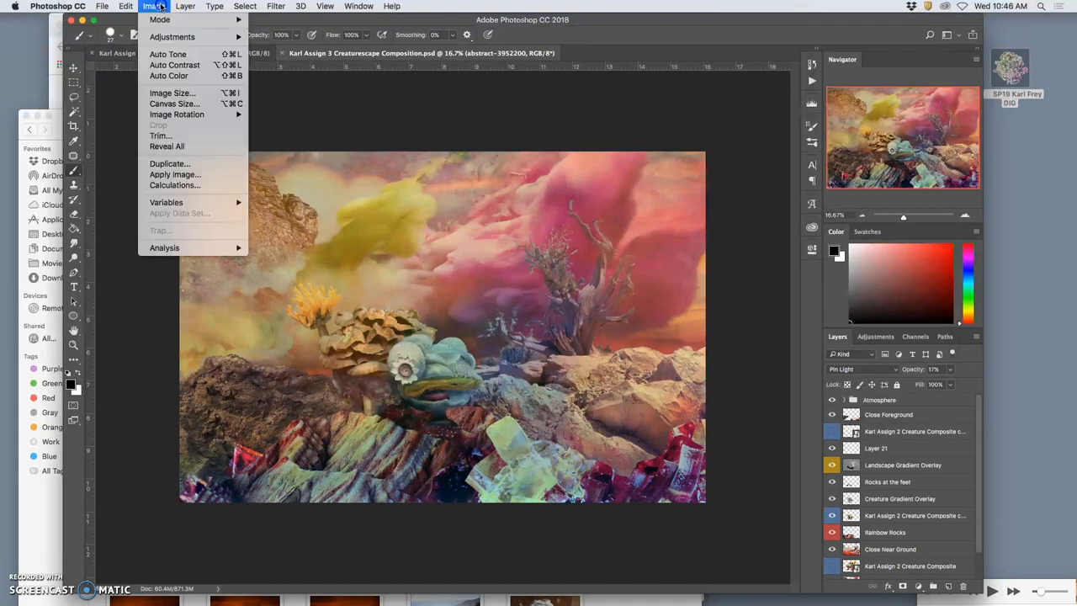
left_click(172, 93)
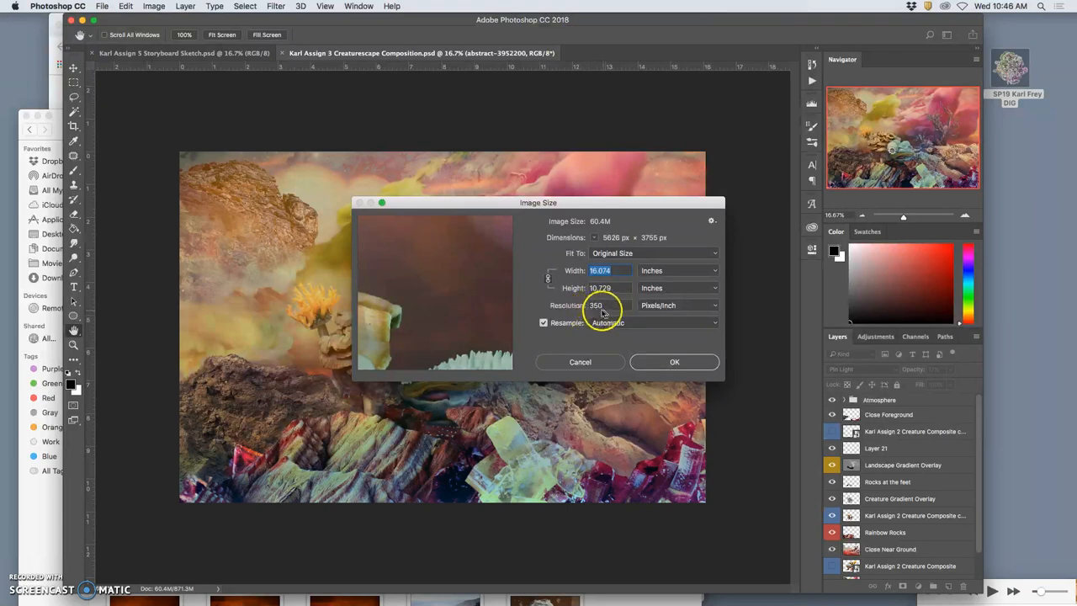
left_click(606, 304)
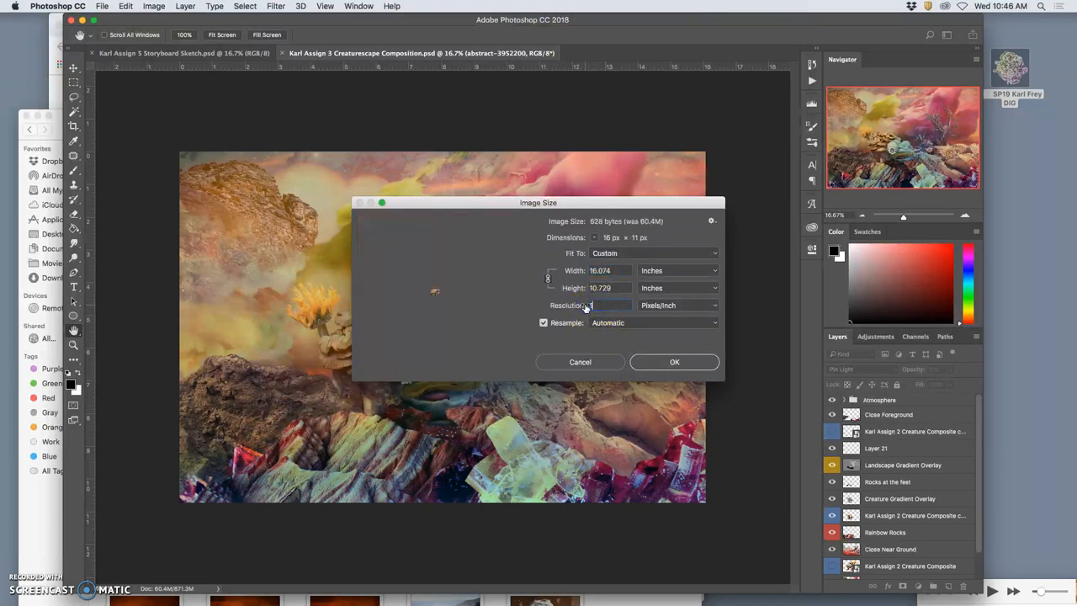
type("150")
left_click(610, 288)
type("8")
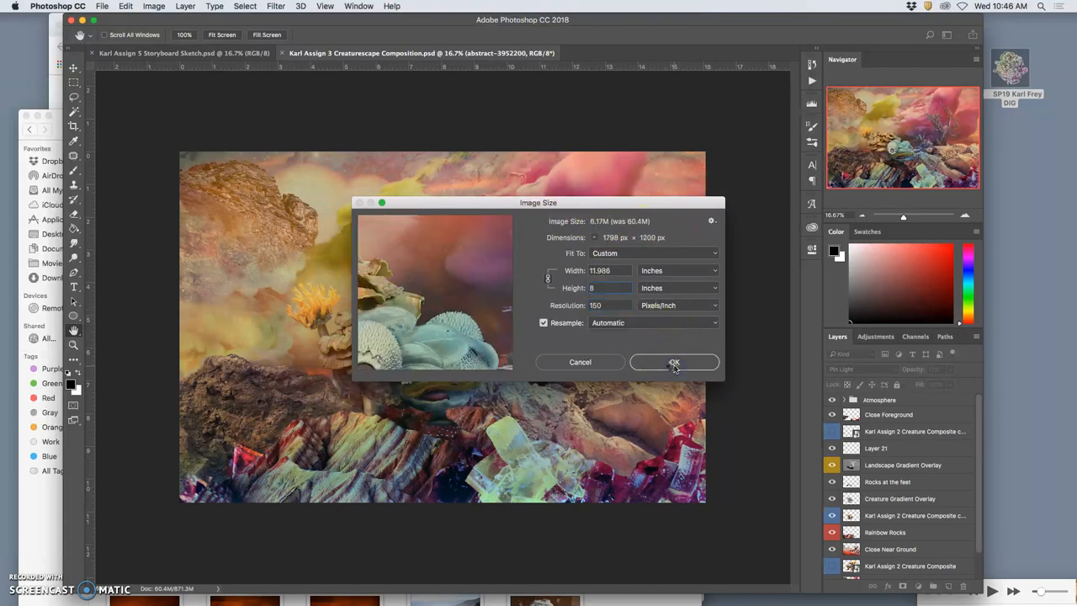
left_click(674, 362)
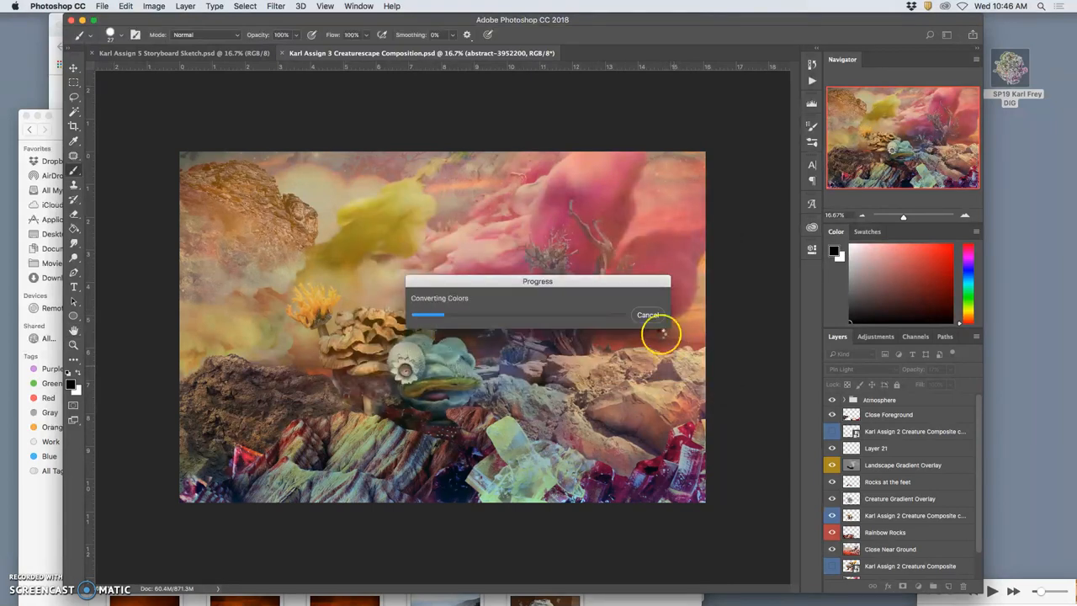
mouse_move(393, 269)
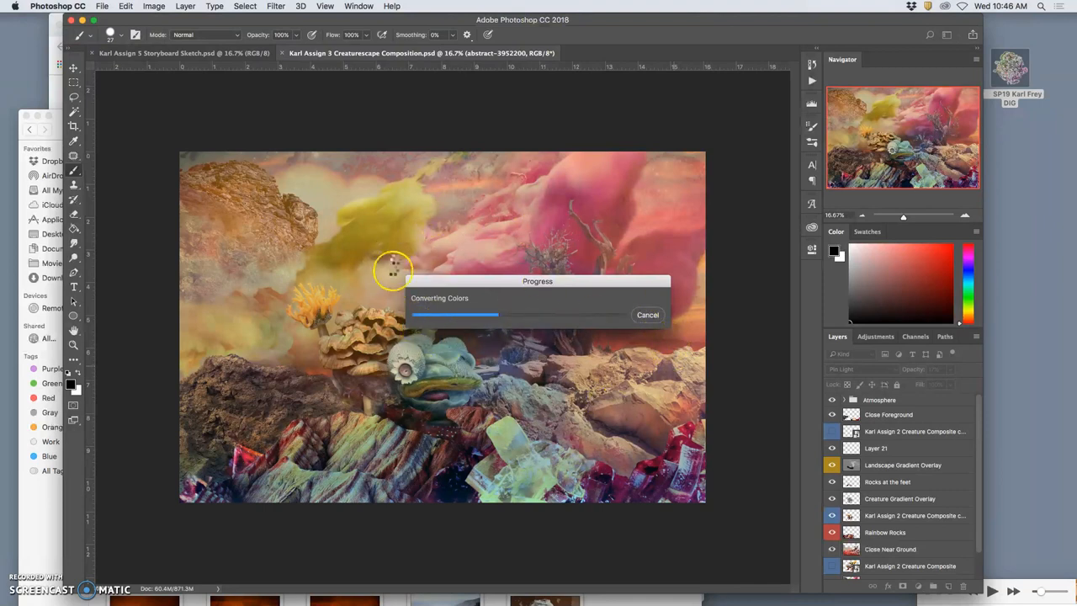